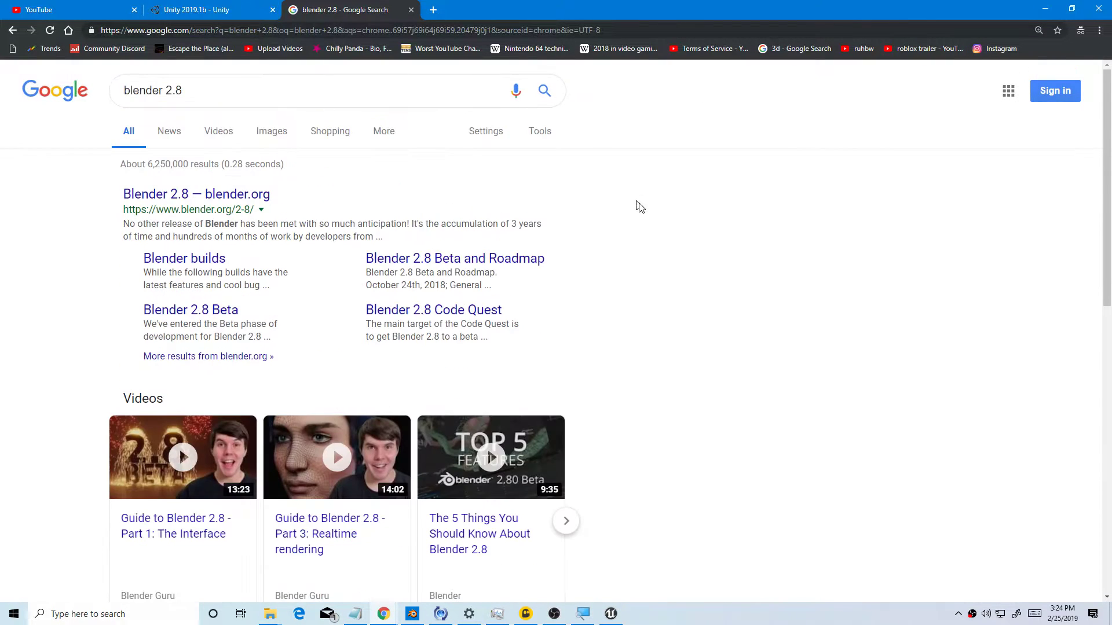
Step: Open the roblox.com/create result, choose Start Creating and allow the Open Roblox prompt
{"action": "scroll", "scroll_direction": "down", "scroll_amount": 3}
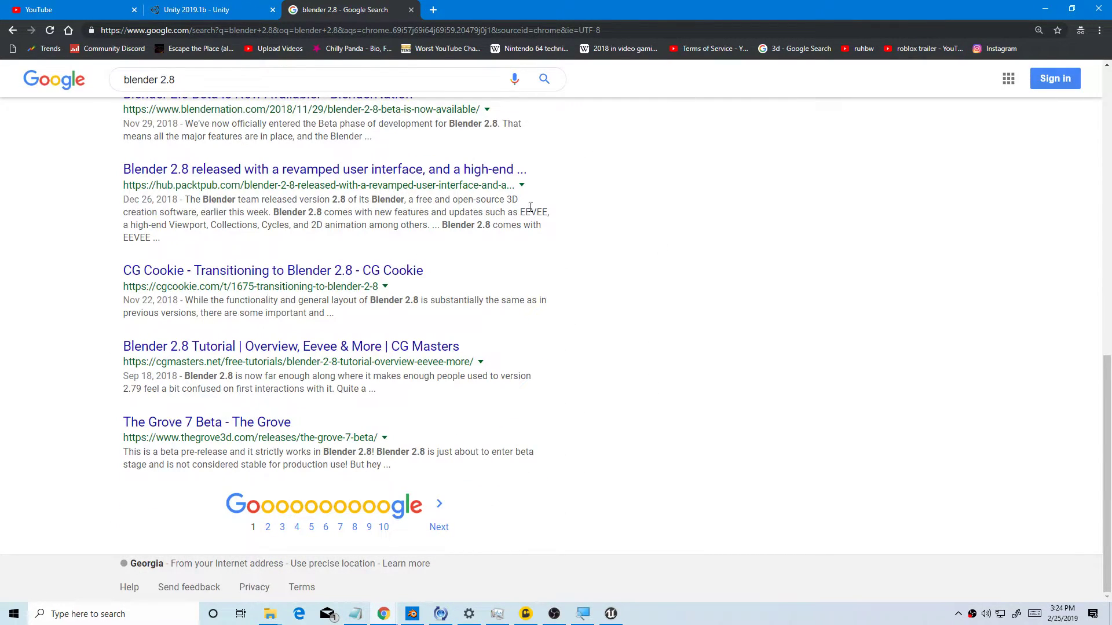
{"action": "mouse_move", "coordinate": [648, 512]}
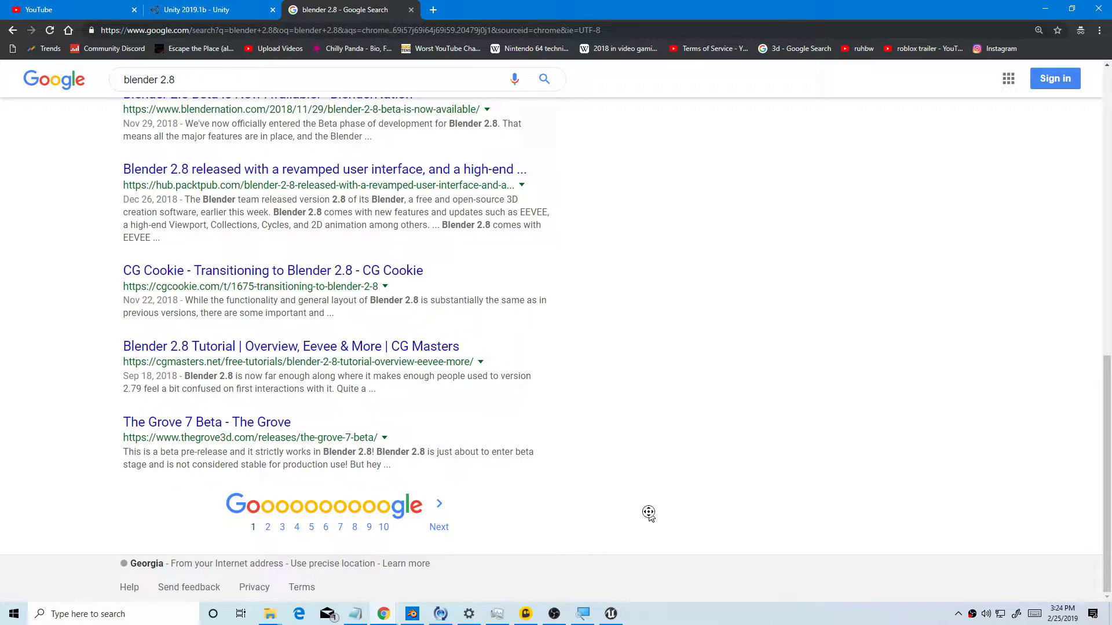
{"action": "mouse_move", "coordinate": [188, 461]}
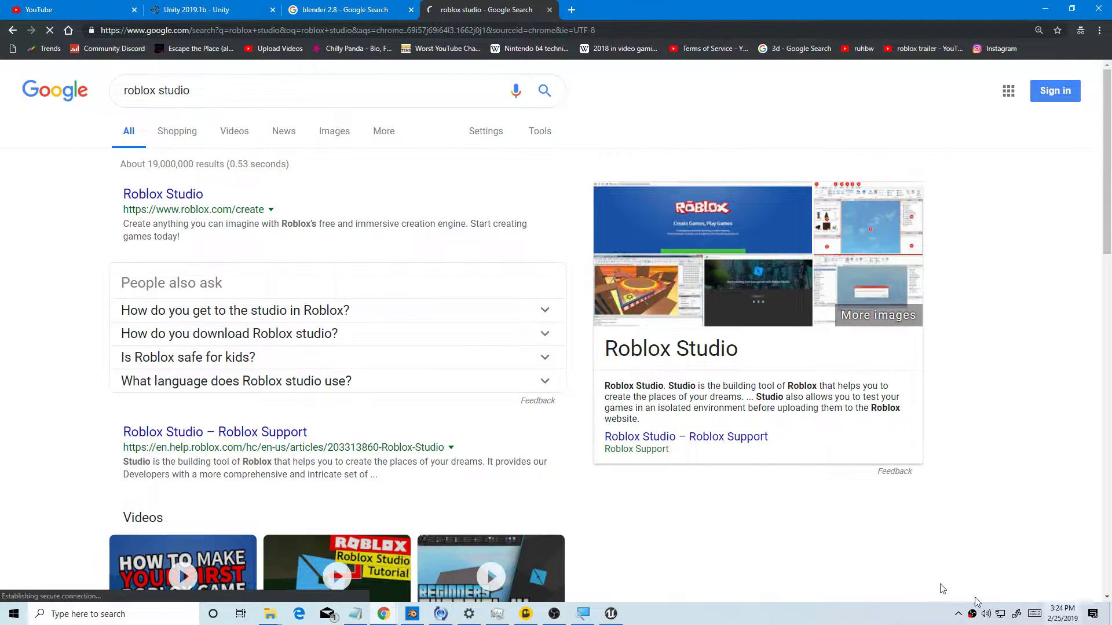
{"action": "left_click", "coordinate": [162, 193]}
{"action": "type", "text": "wn"}
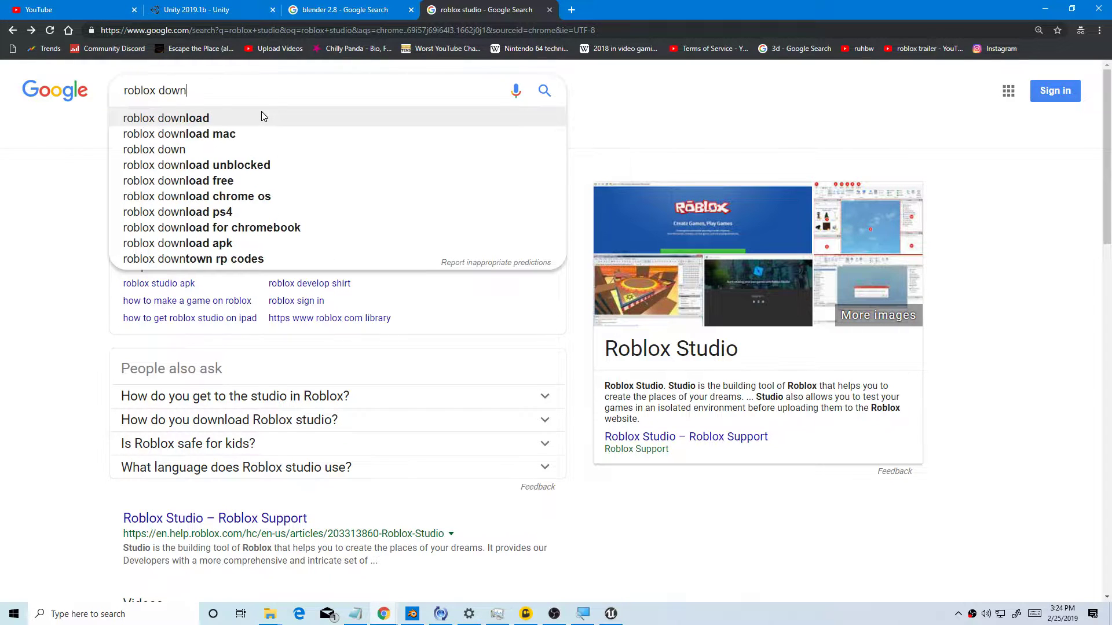
{"action": "left_click", "coordinate": [165, 117]}
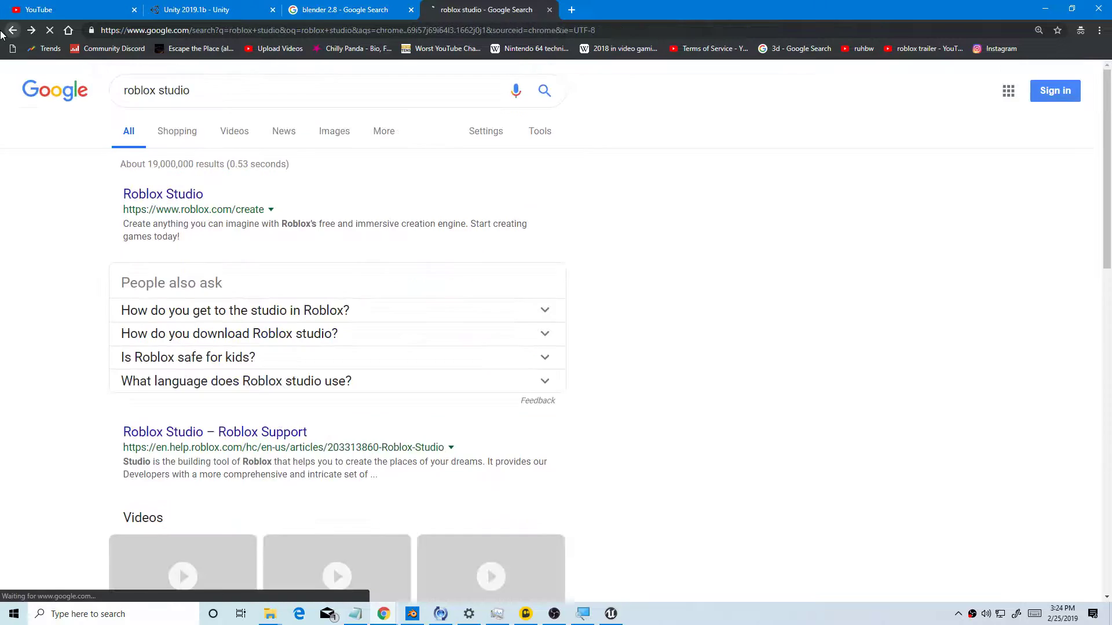
{"action": "left_click", "coordinate": [163, 193]}
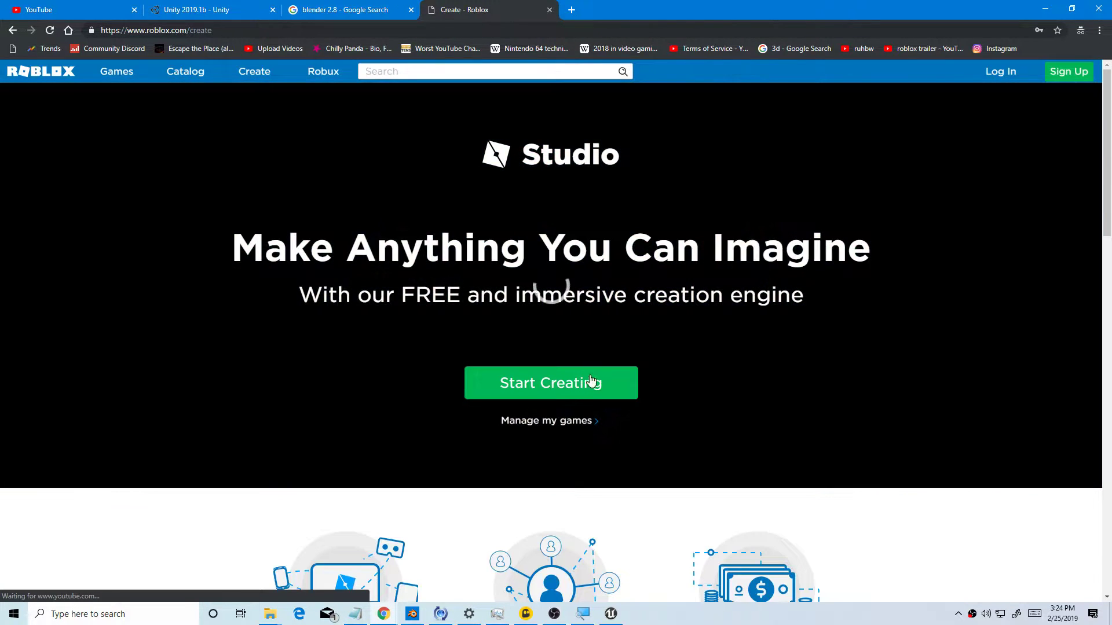
{"action": "left_click", "coordinate": [550, 383]}
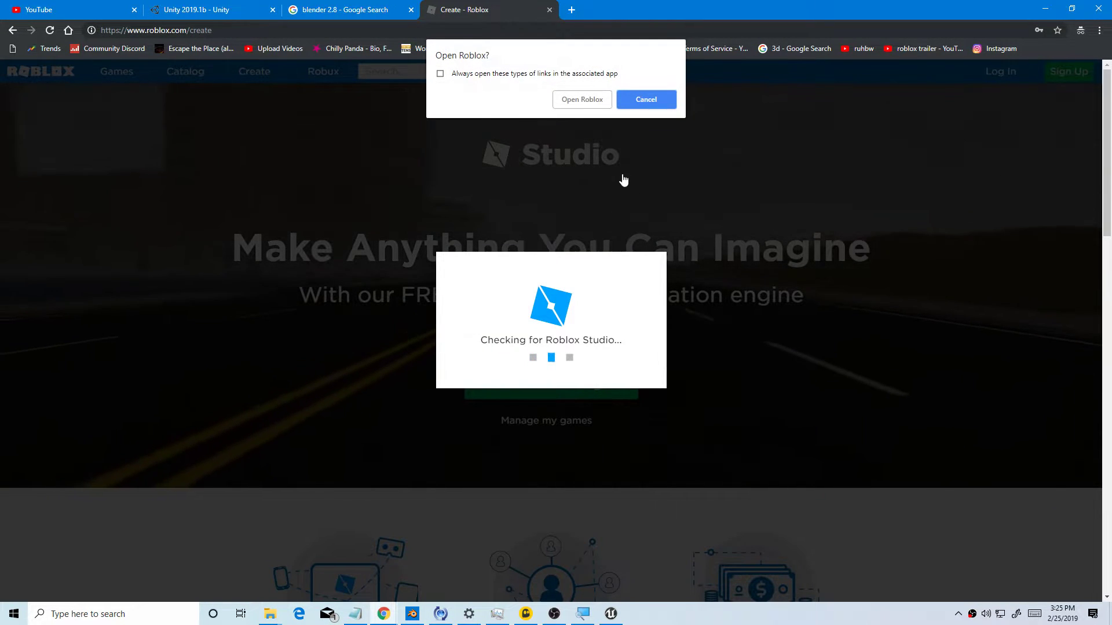
{"action": "left_click", "coordinate": [644, 99]}
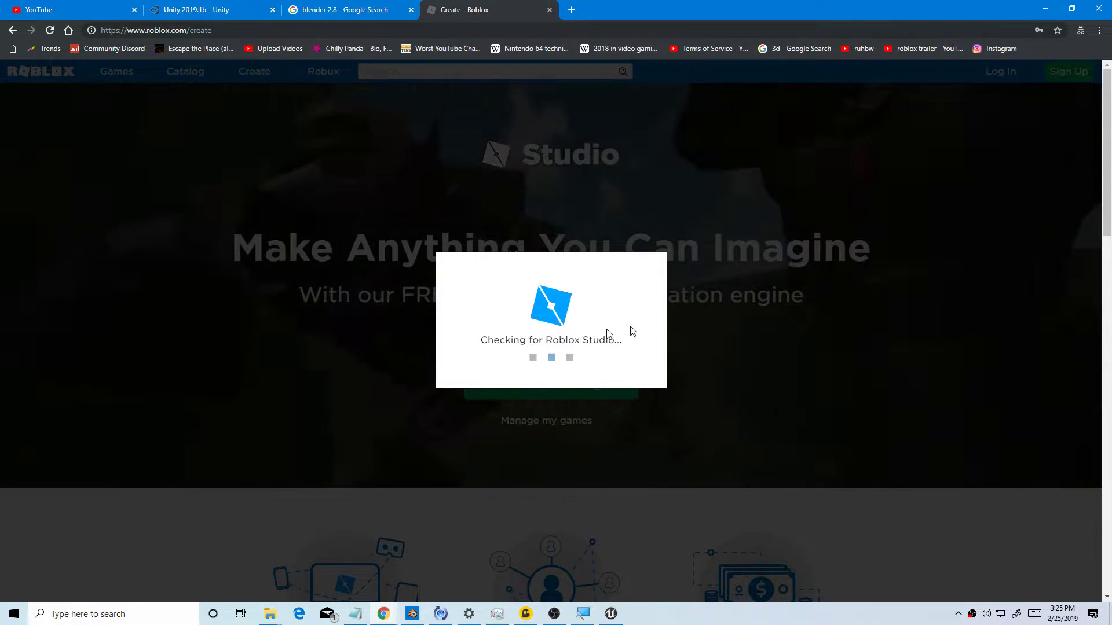
{"action": "scroll", "scroll_direction": "down", "scroll_amount": 3}
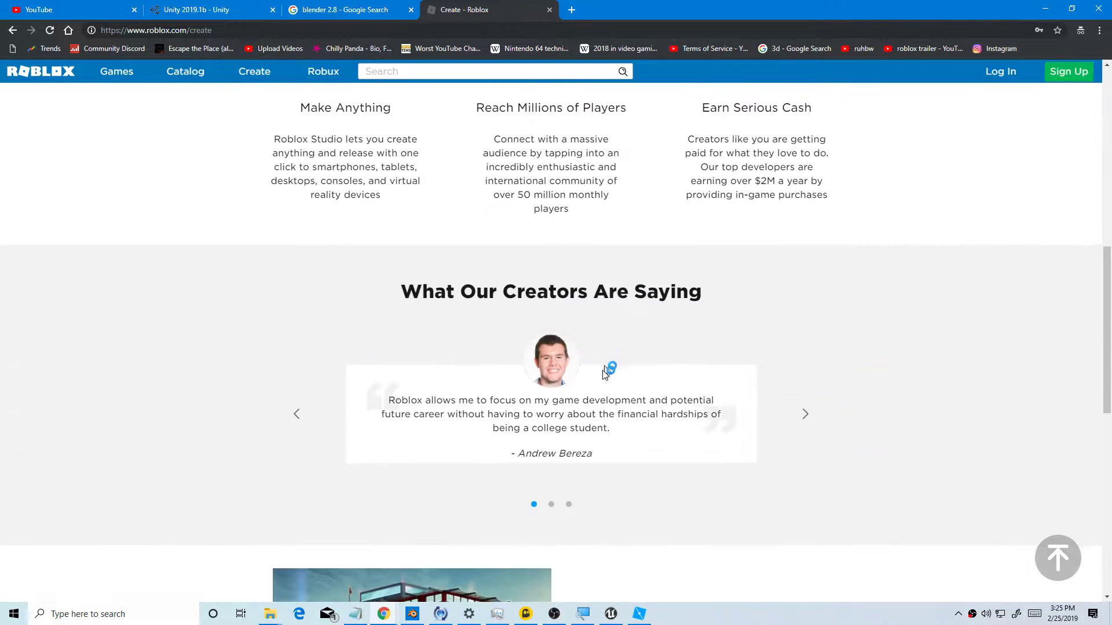
Step: Go to blender.org/2-8 in a new tab and open the Blender 2.8 Beta downloads
{"action": "type", "text": "bl"}
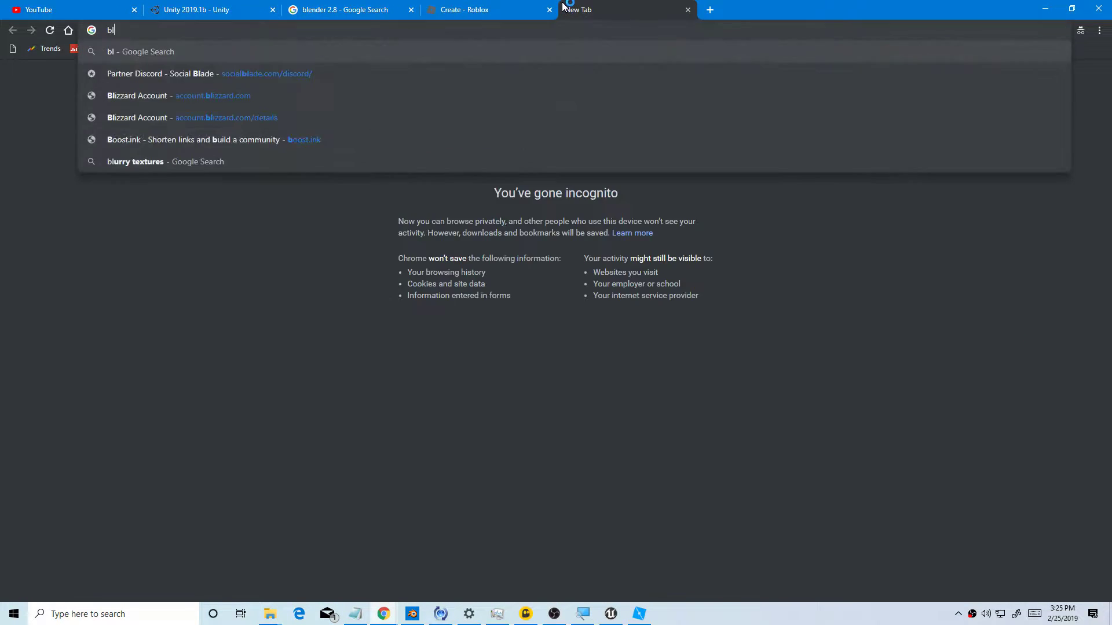
{"action": "key", "text": "Enter"}
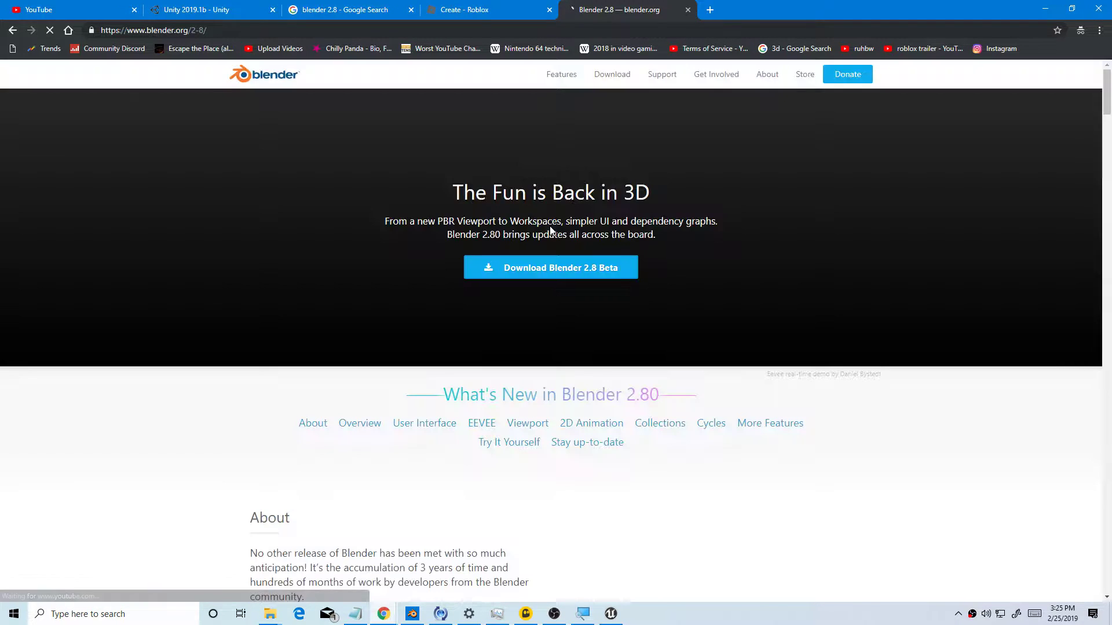
{"action": "left_click", "coordinate": [550, 268]}
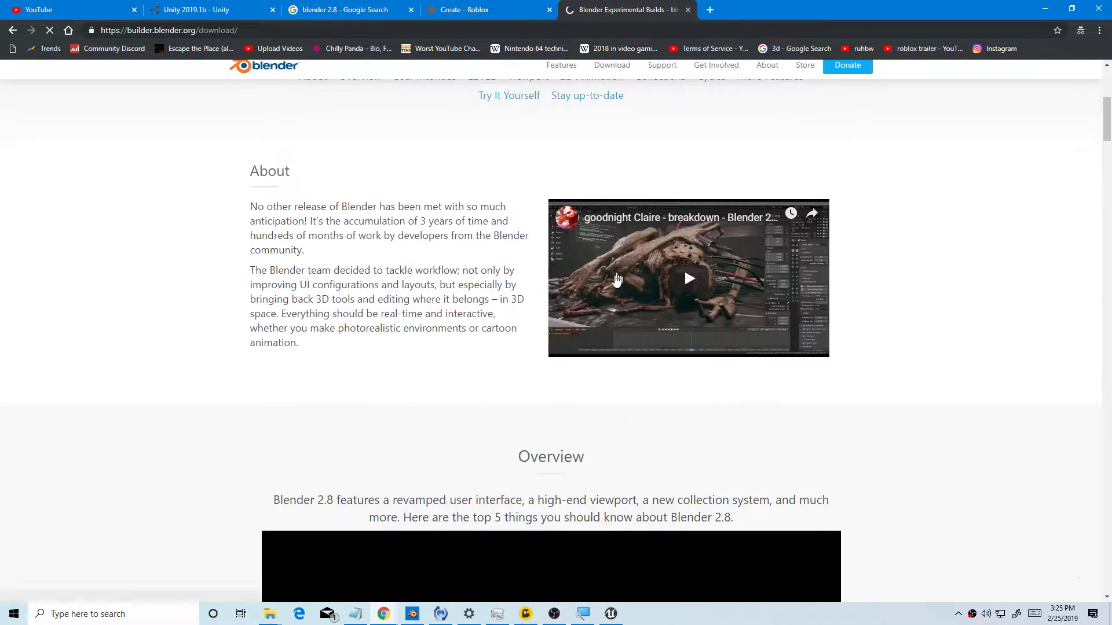
{"action": "scroll", "scroll_direction": "down", "scroll_amount": 3}
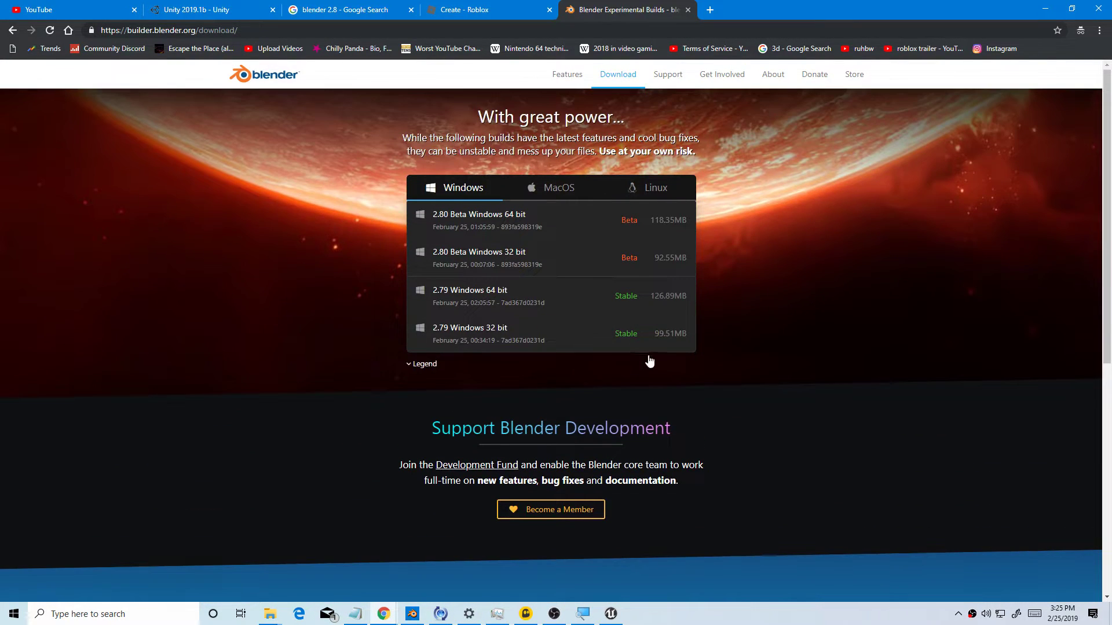
{"action": "mouse_move", "coordinate": [469, 227]}
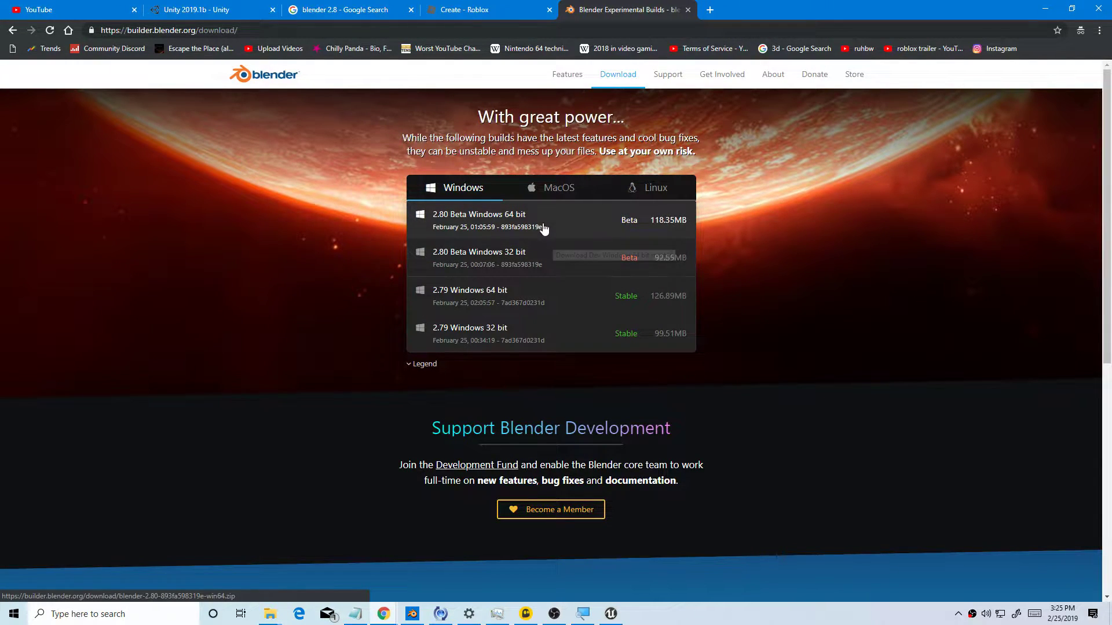
{"action": "mouse_move", "coordinate": [816, 209]}
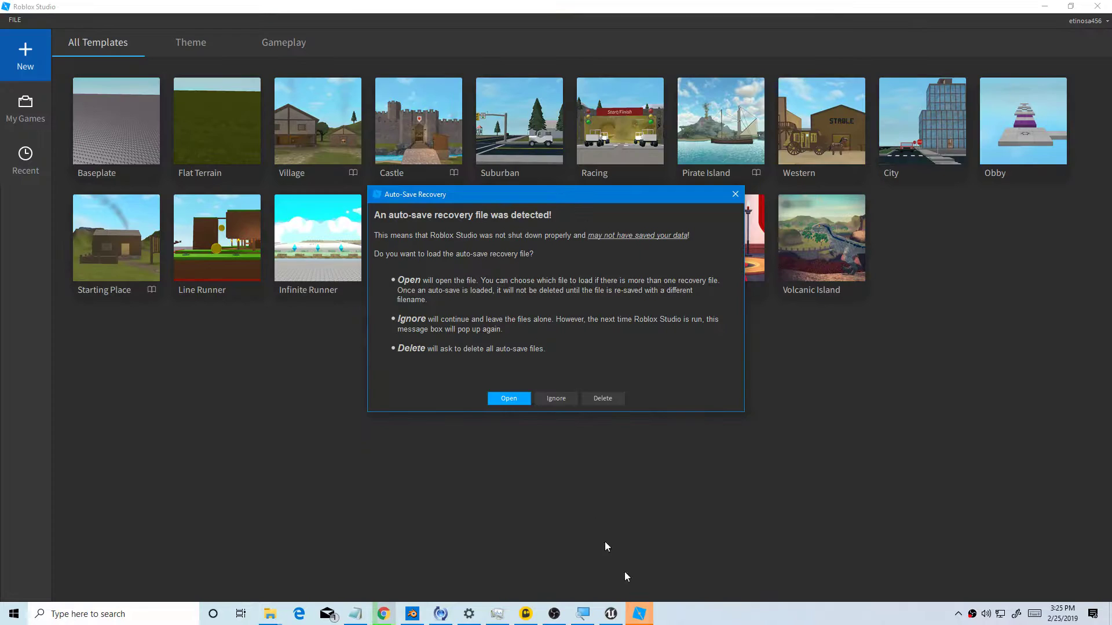
Step: Ignore the Auto-Save Recovery warning and create a new place from the Baseplate template
{"action": "left_click", "coordinate": [556, 398]}
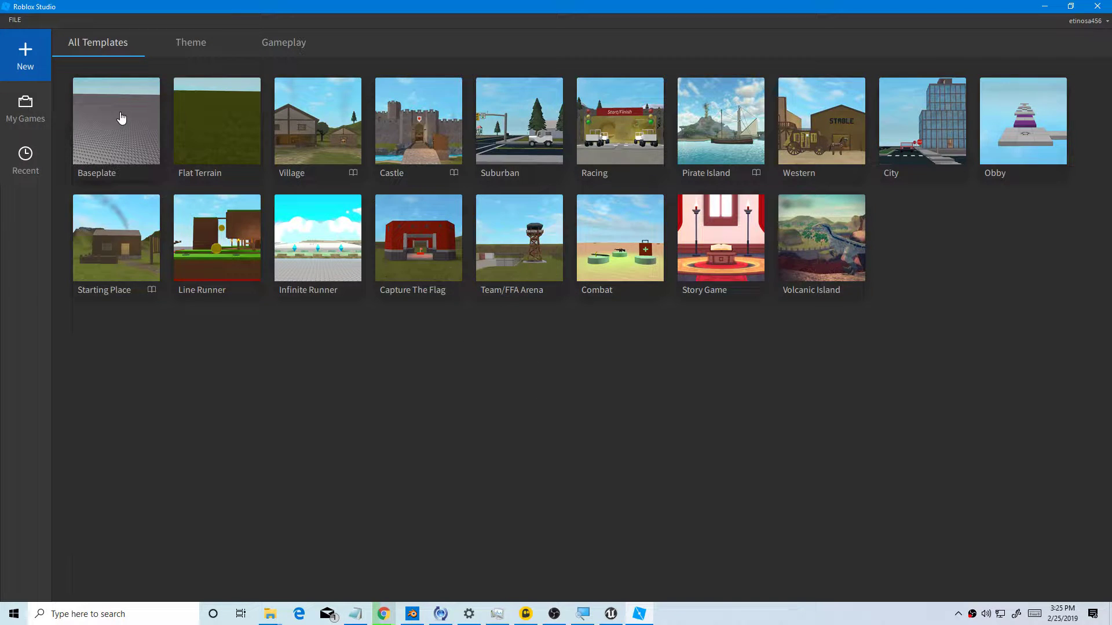
{"action": "left_click", "coordinate": [115, 121]}
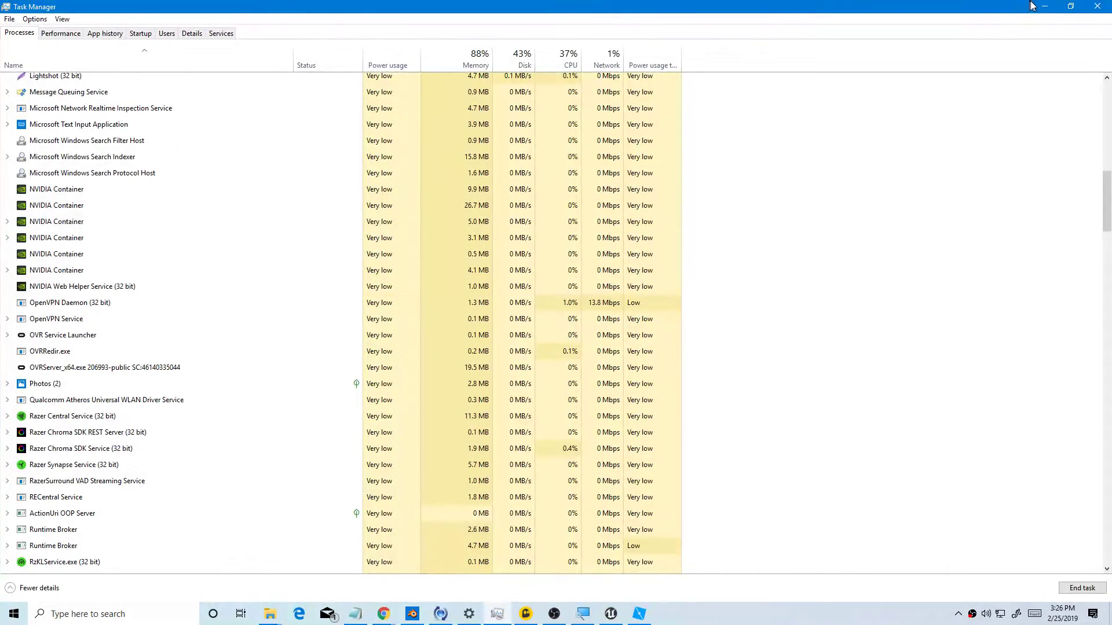
Step: Minimize Task Manager to bring the Baseplate place back to the front
{"action": "left_click", "coordinate": [639, 614]}
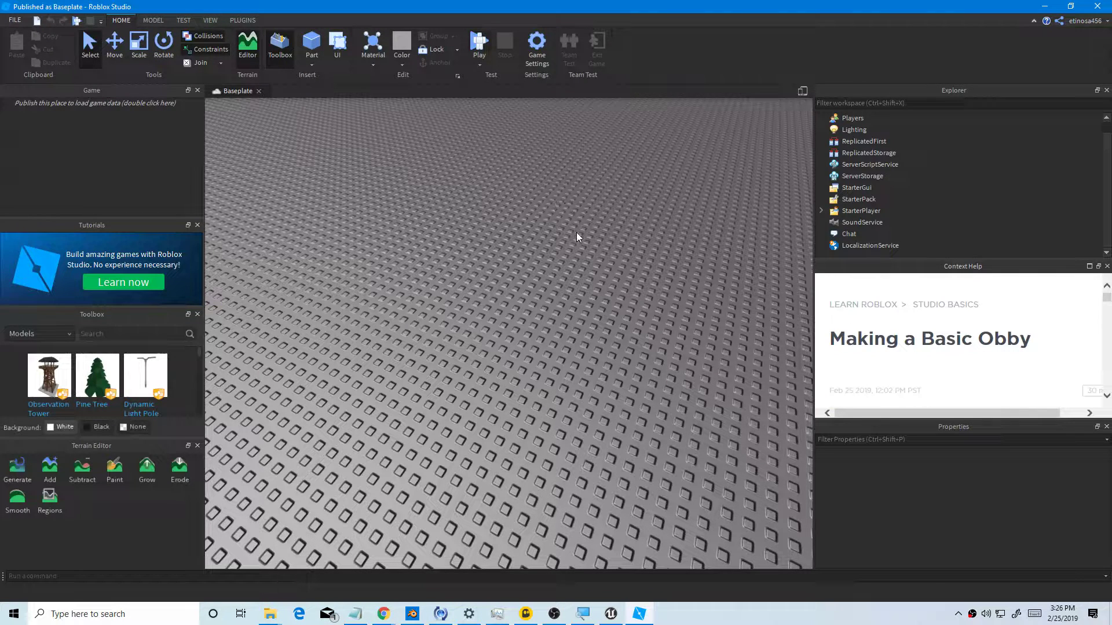
Step: Play-test the place, select the spawned avatar in Explorer and copy it into Workspace
{"action": "left_click", "coordinate": [480, 44]}
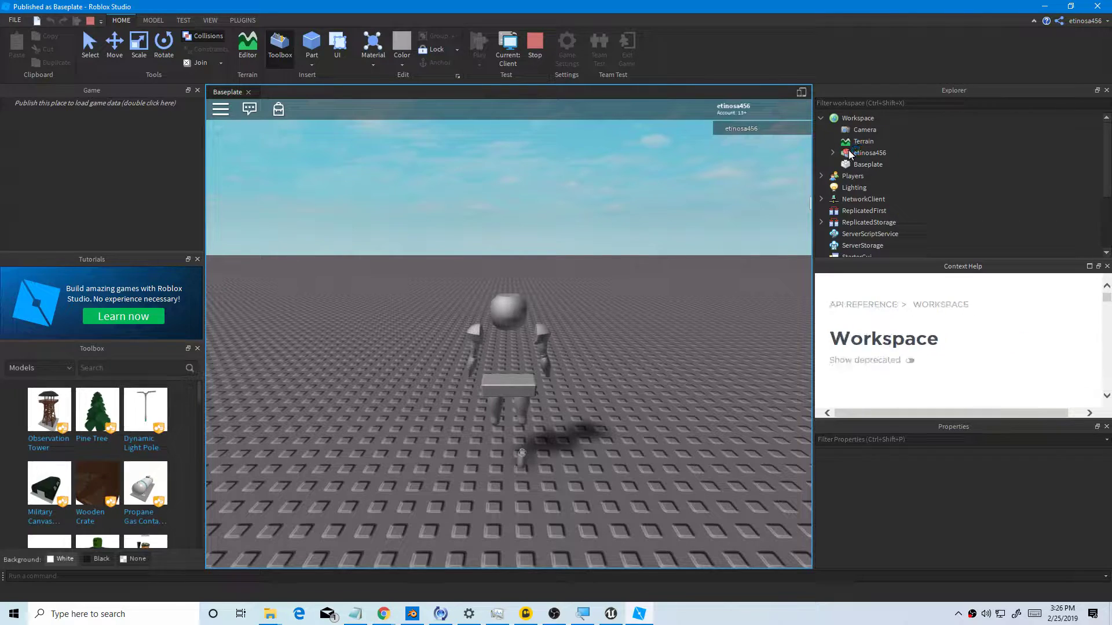
{"action": "left_click", "coordinate": [869, 152]}
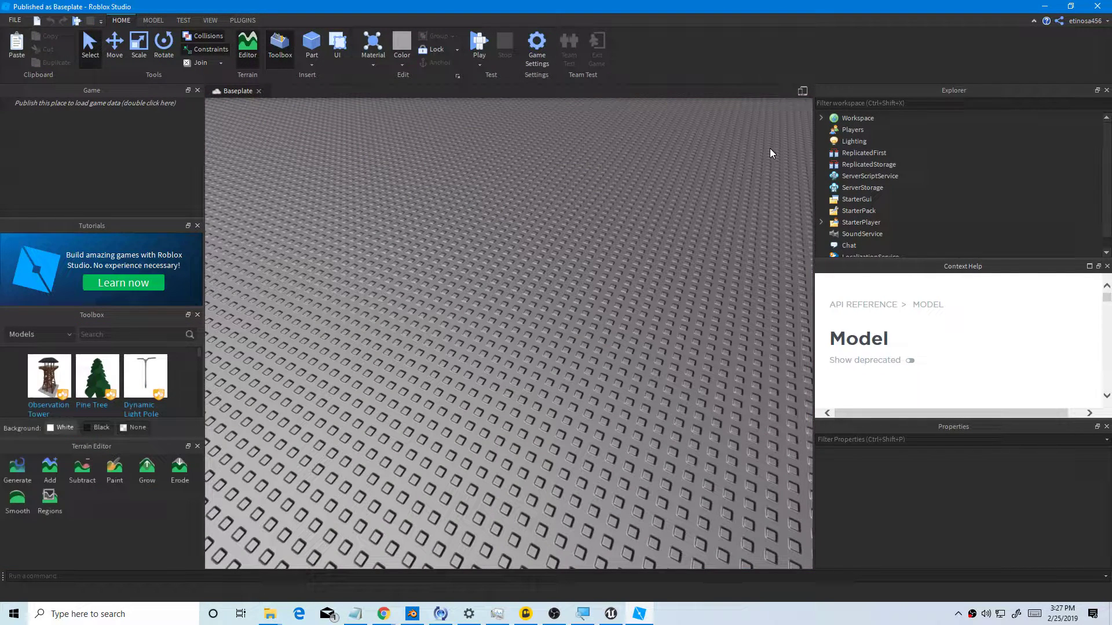
{"action": "left_click", "coordinate": [858, 117]}
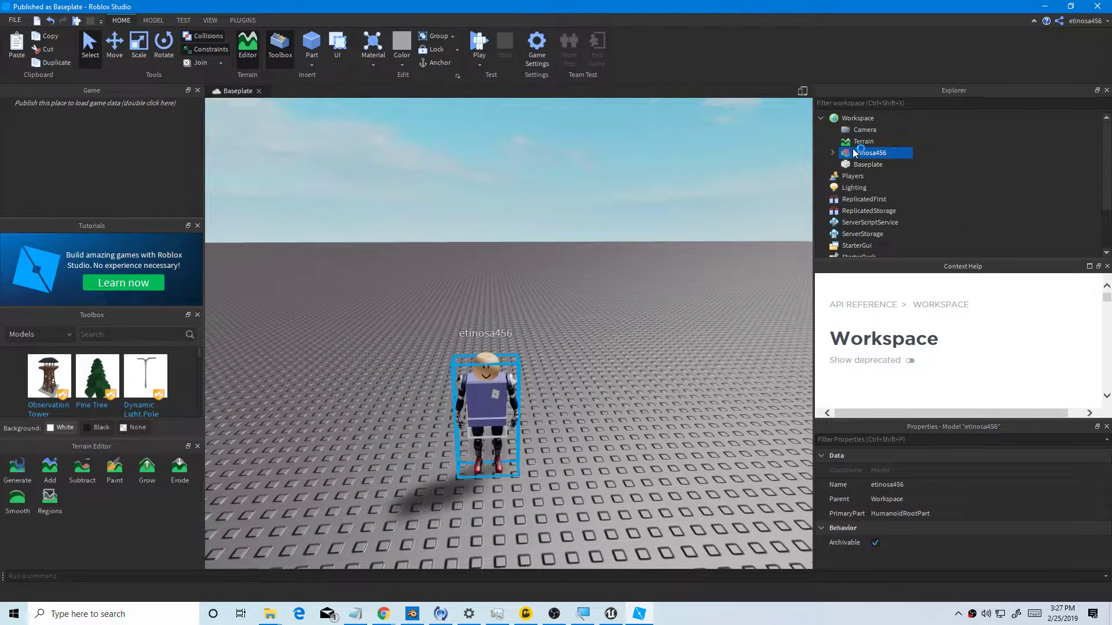
Step: Export the avatar model as an OBJ named 'MrScotty' into the Roblox MrScottyPieey folder
{"action": "right_click", "coordinate": [871, 153]}
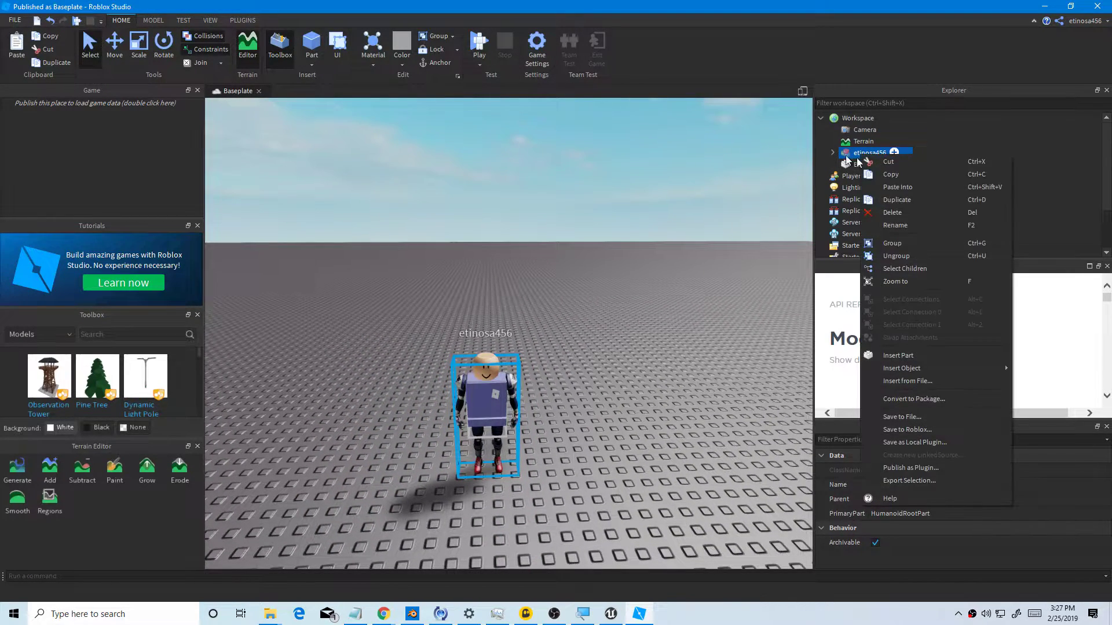
{"action": "mouse_move", "coordinate": [911, 468]}
{"action": "type", "text": "Roblox MrScottyPi"}
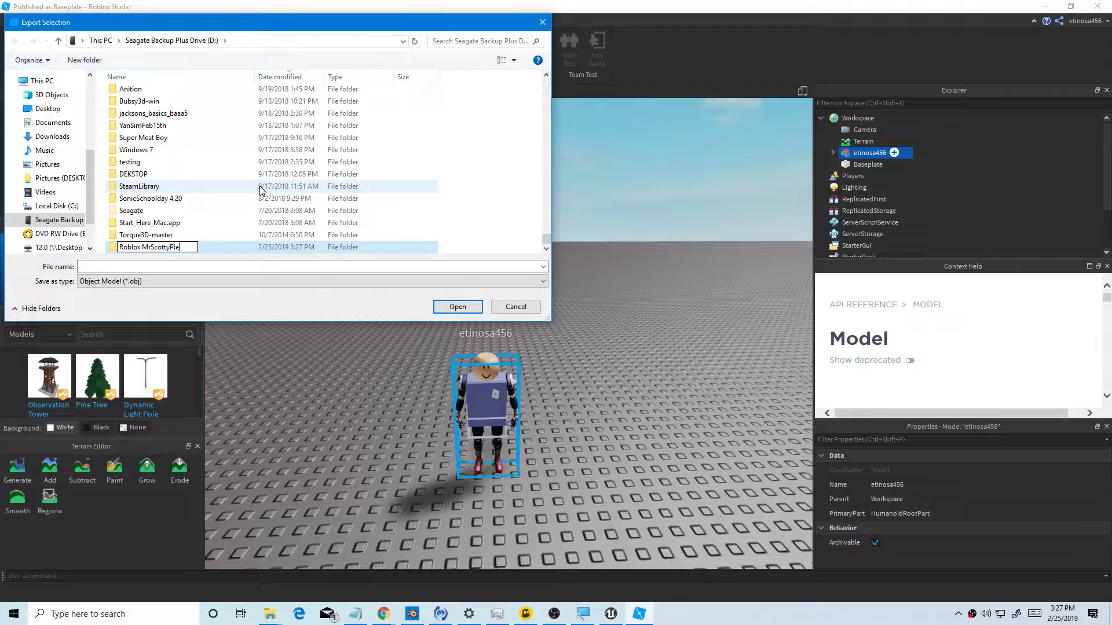
{"action": "type", "text": "ey"}
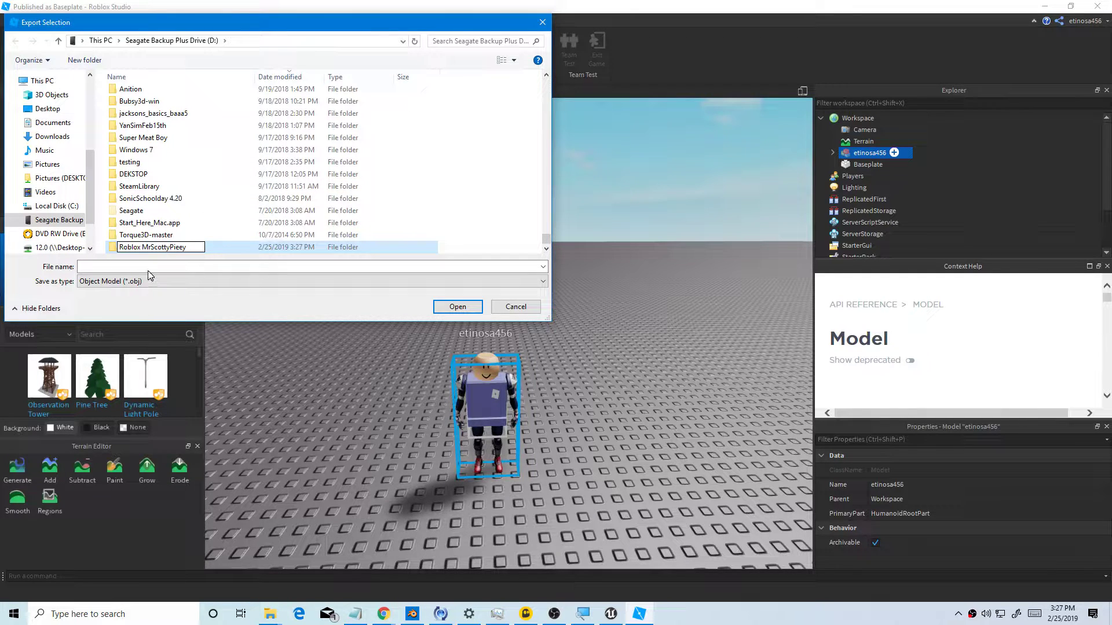
{"action": "left_click", "coordinate": [458, 306]}
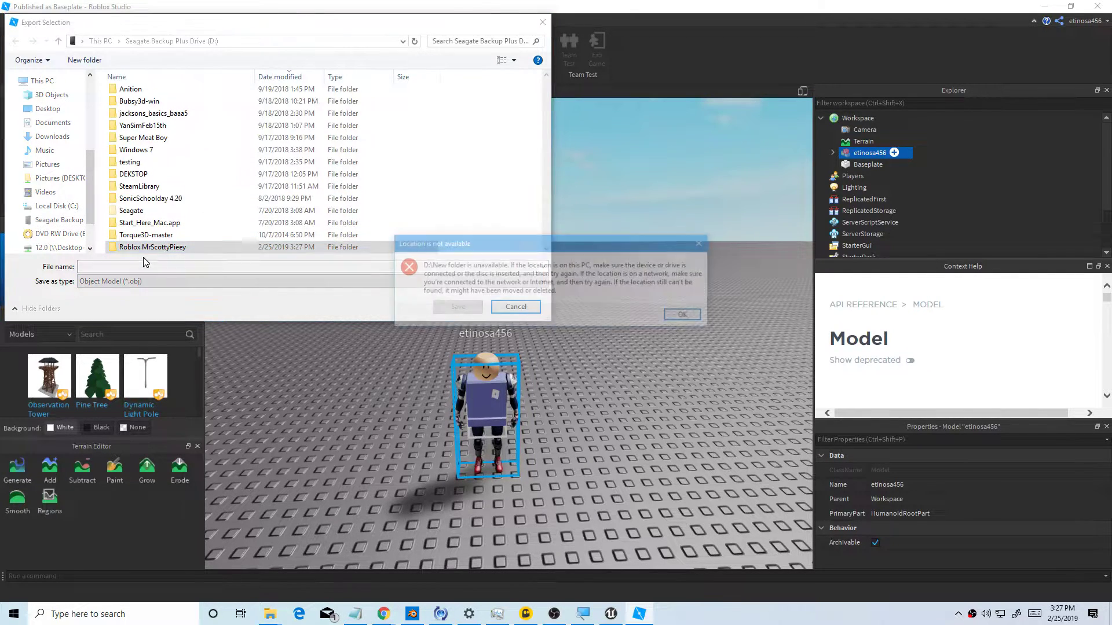
{"action": "left_click", "coordinate": [681, 314]}
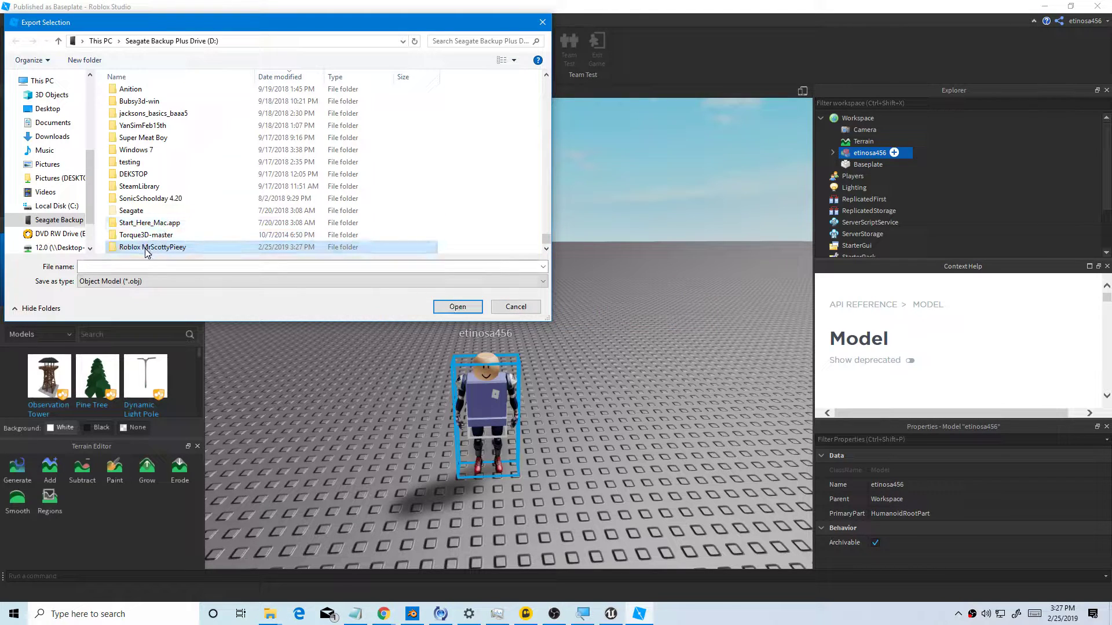
{"action": "double_click", "coordinate": [153, 247]}
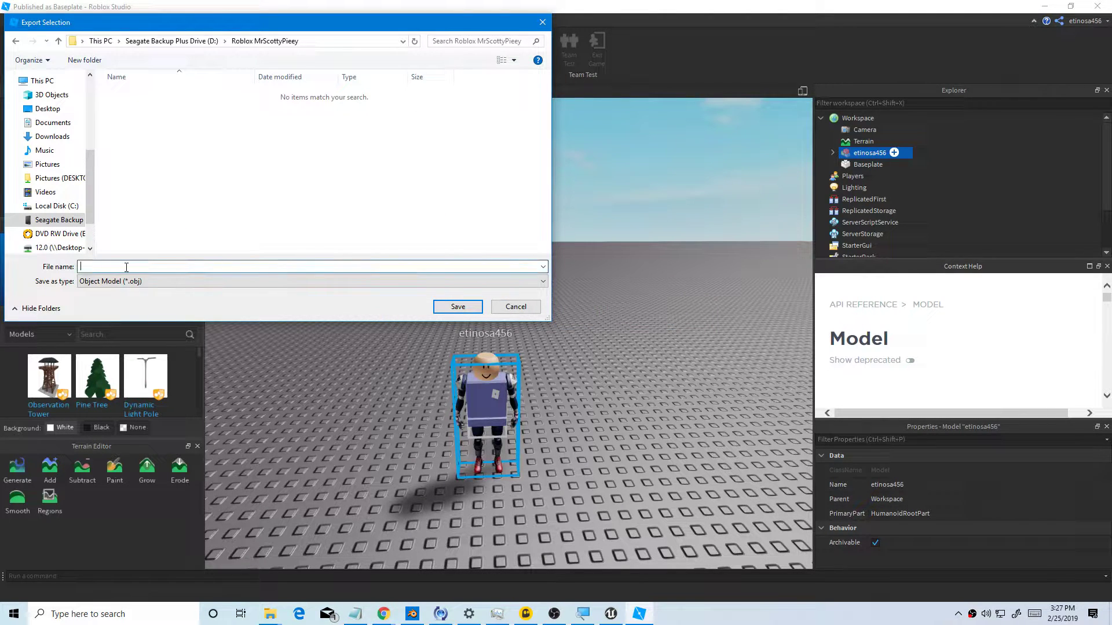
{"action": "type", "text": "MrScotty"}
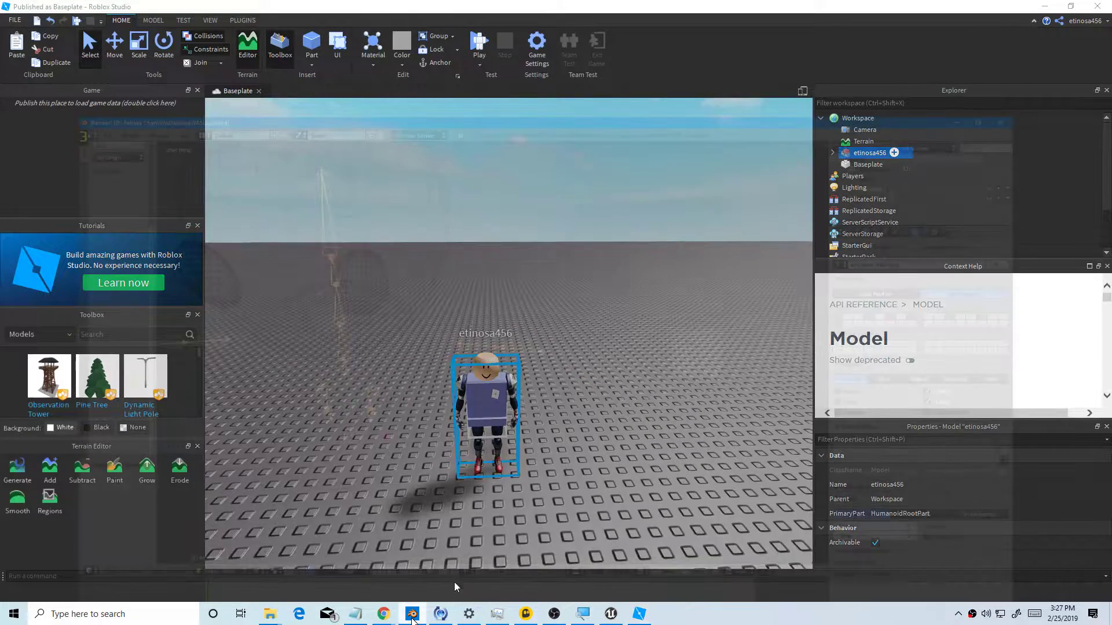
Step: Show the Blender 2.80 zip's contents and answer No to Notepad's 'Cannot find file' prompt
{"action": "left_click", "coordinate": [411, 614]}
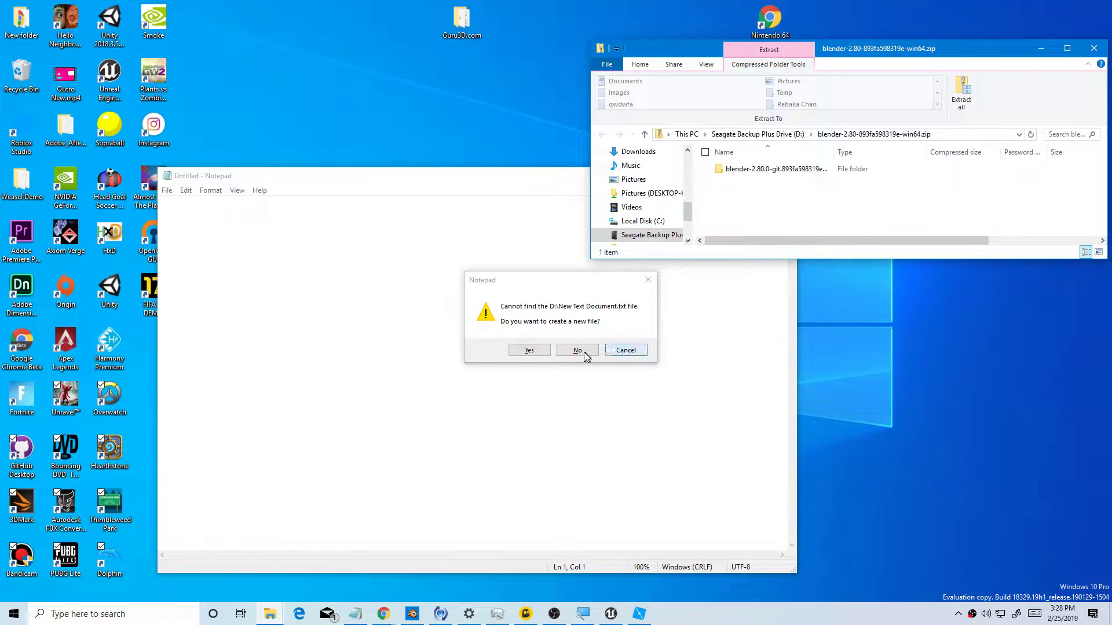
{"action": "left_click", "coordinate": [576, 350]}
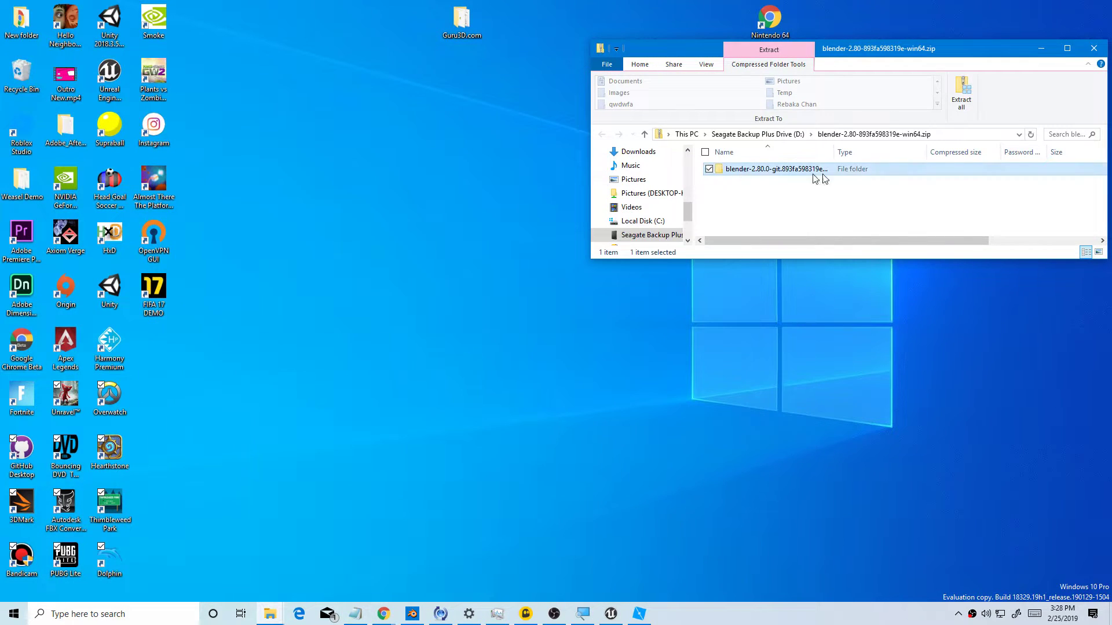
Step: Drag the blender-2.80.0-git folder out of the zip onto the Desktop to extract it
{"action": "left_click_drag", "start_coordinate": [774, 169], "coordinate": [617, 326]}
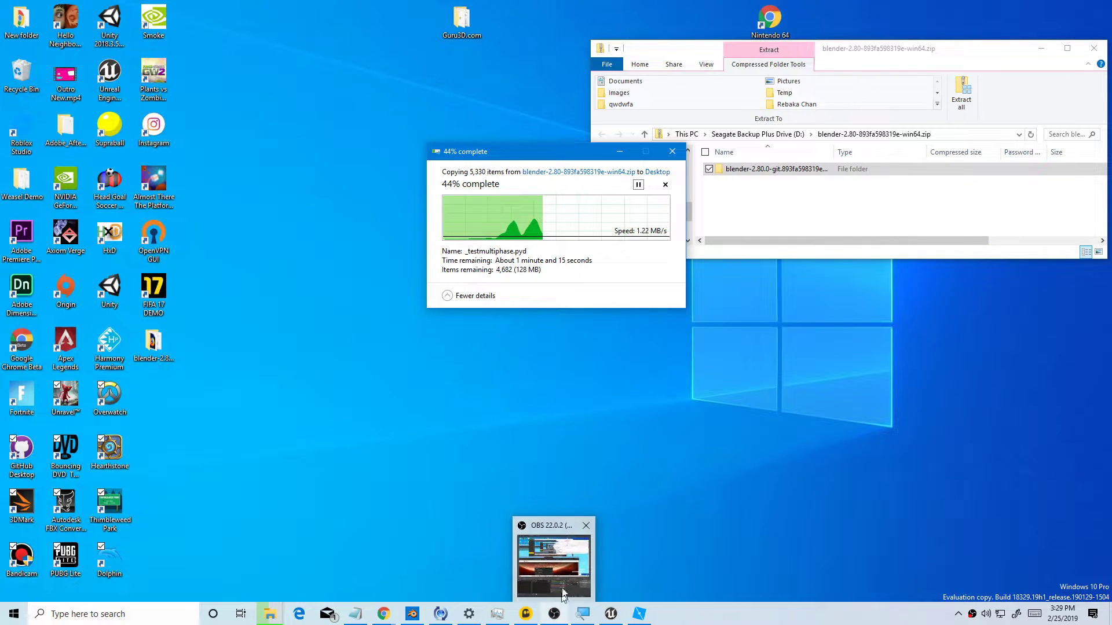
{"action": "left_click", "coordinate": [554, 560]}
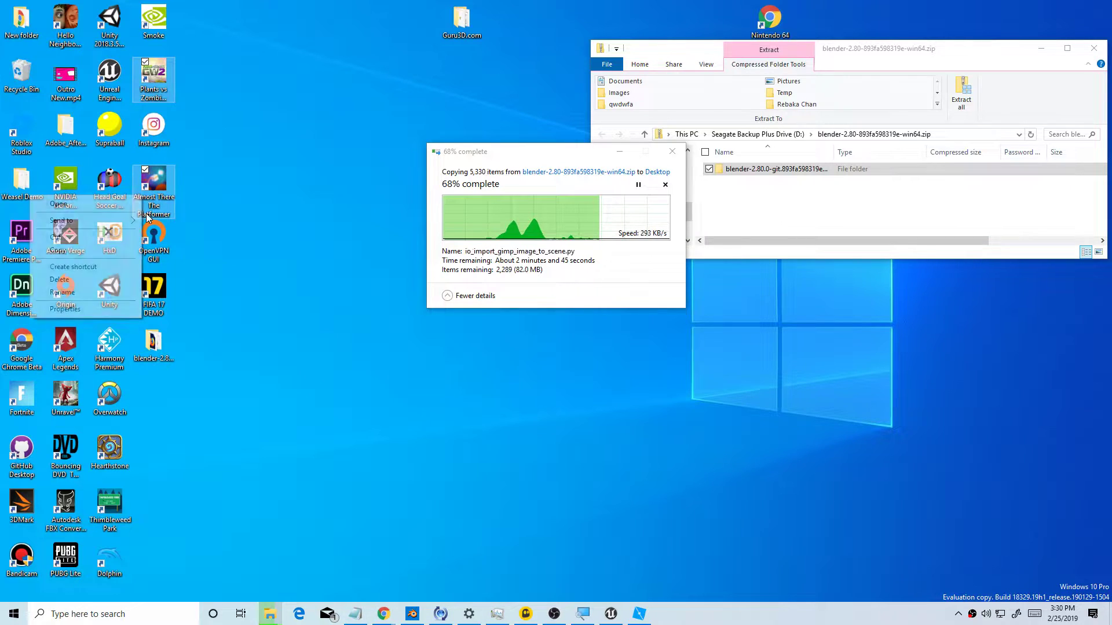
Step: Dismiss the desktop icon menu while the Blender files finish copying to the Desktop
{"action": "left_click", "coordinate": [335, 399]}
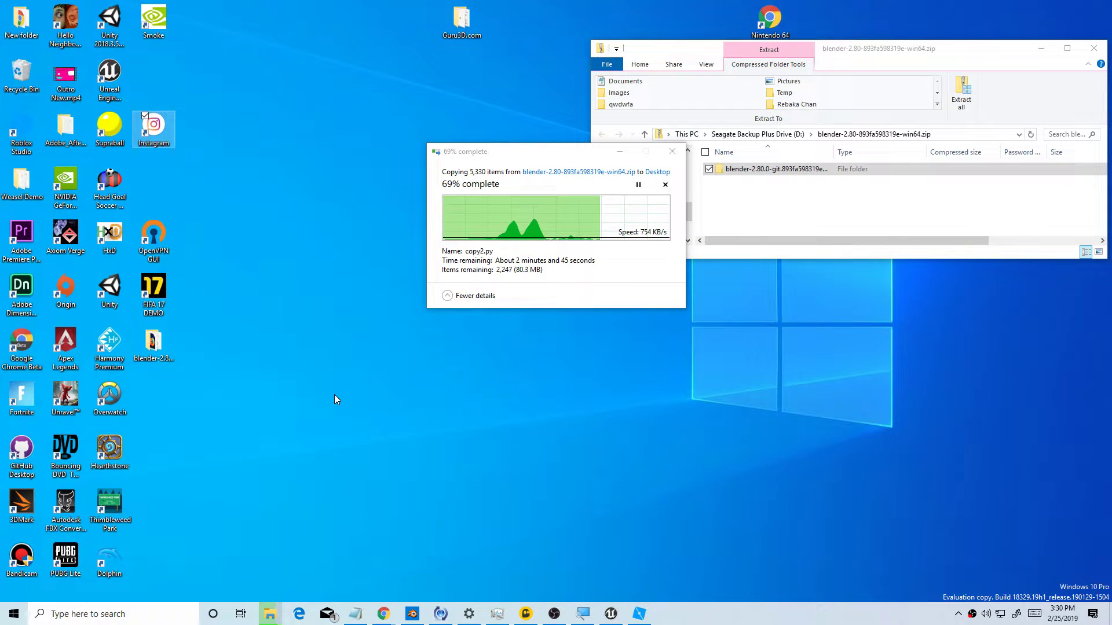
{"action": "left_click", "coordinate": [153, 21]}
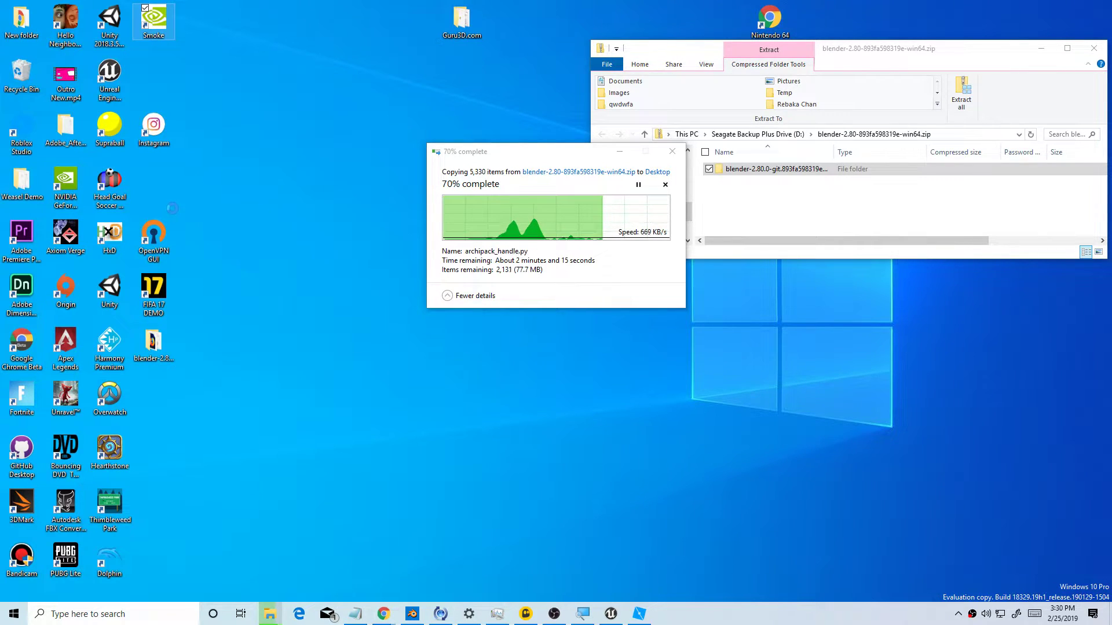
{"action": "right_click", "coordinate": [153, 22]}
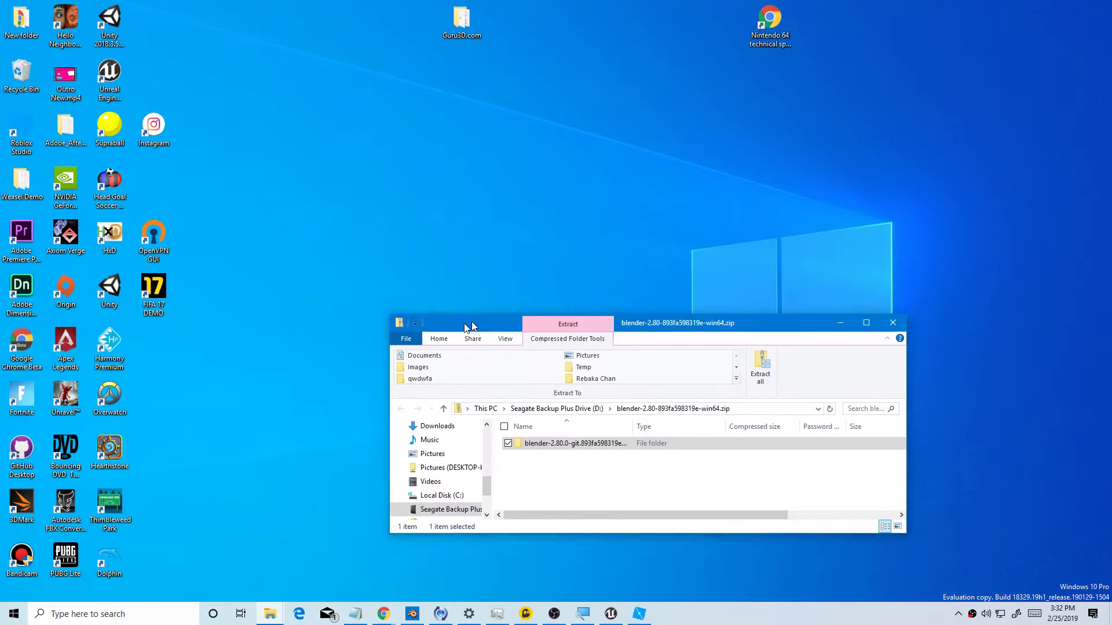
Step: Open the extracted Blender folder on the Desktop, maximize it and run blender.exe
{"action": "left_click_drag", "start_coordinate": [468, 323], "coordinate": [787, 233]}
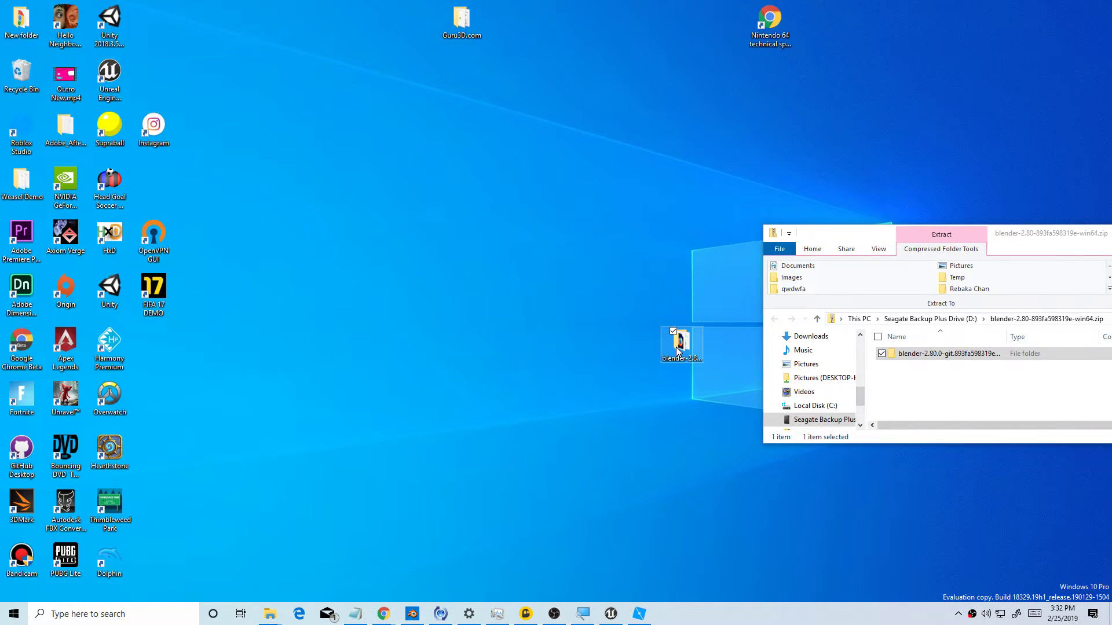
{"action": "double_click", "coordinate": [679, 344]}
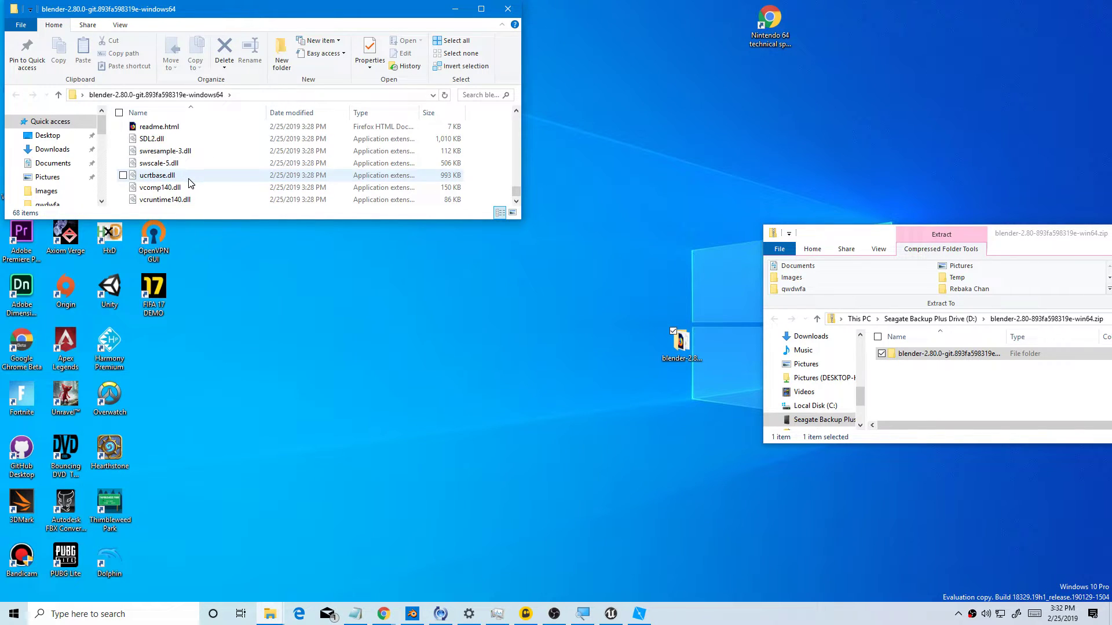
{"action": "left_click", "coordinate": [481, 9]}
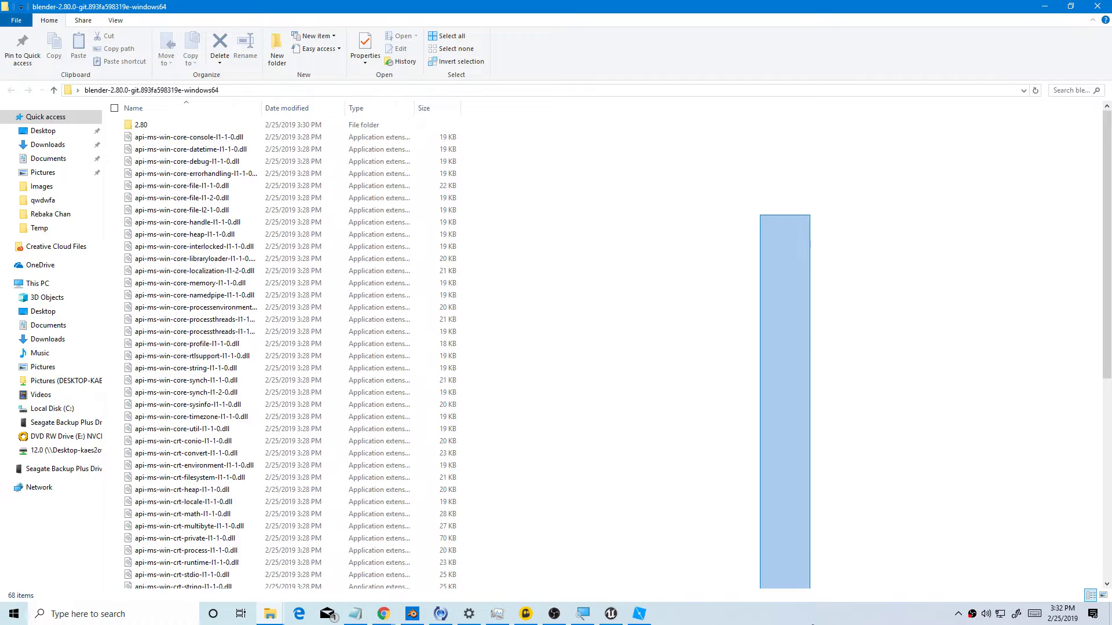
{"action": "left_click", "coordinate": [153, 314]}
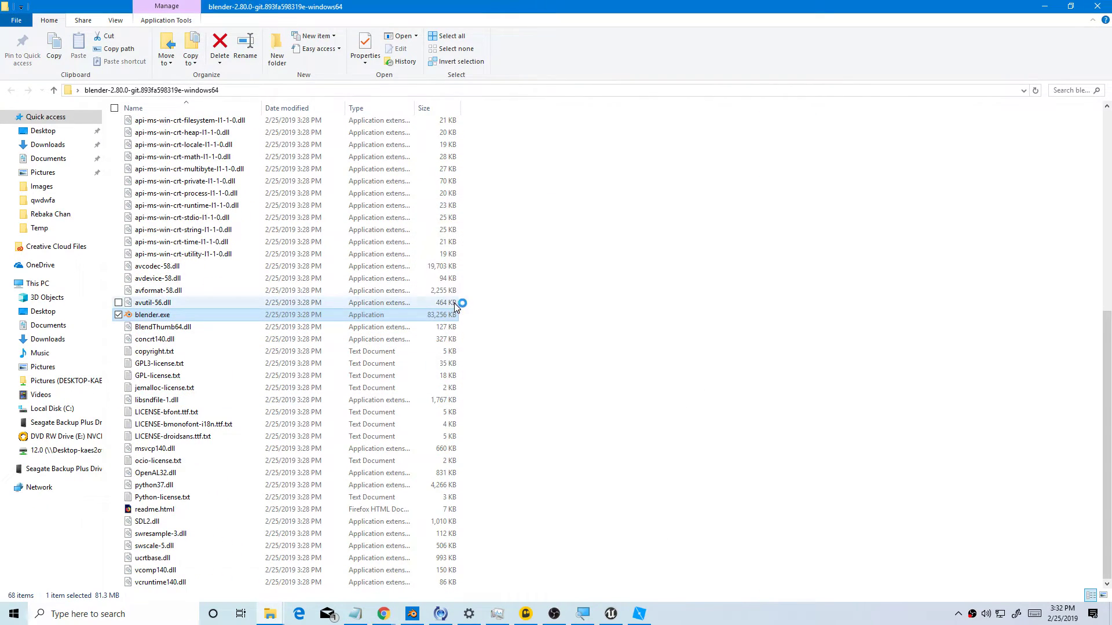
{"action": "double_click", "coordinate": [152, 315]}
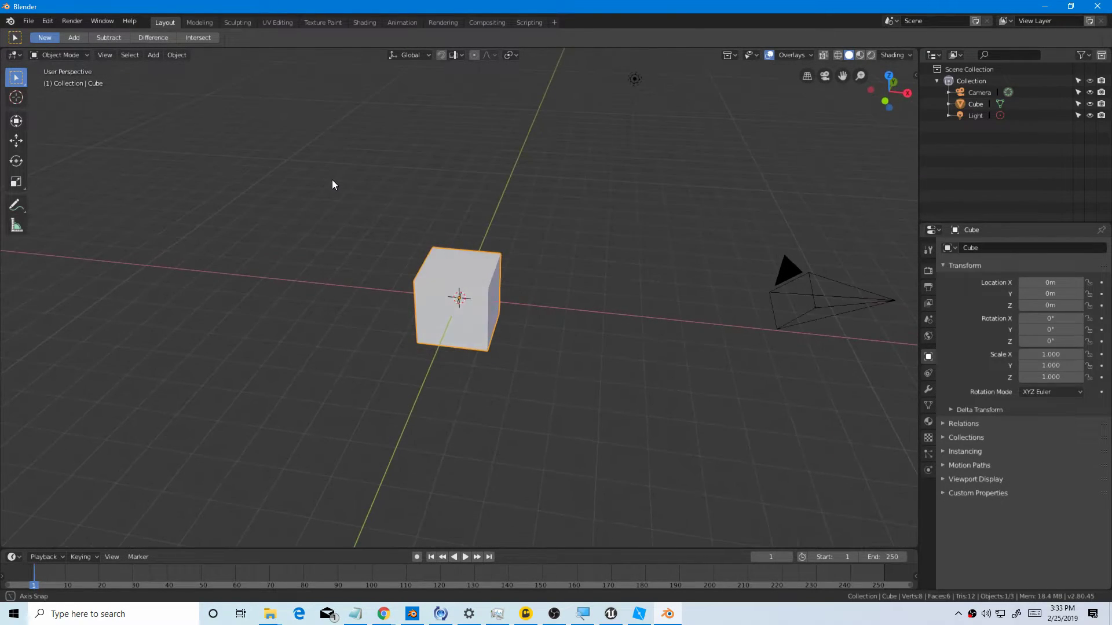
Step: Start a Wavefront OBJ import and browse drive D: to the Roblox MrScottyPieey folder
{"action": "left_click", "coordinate": [29, 20]}
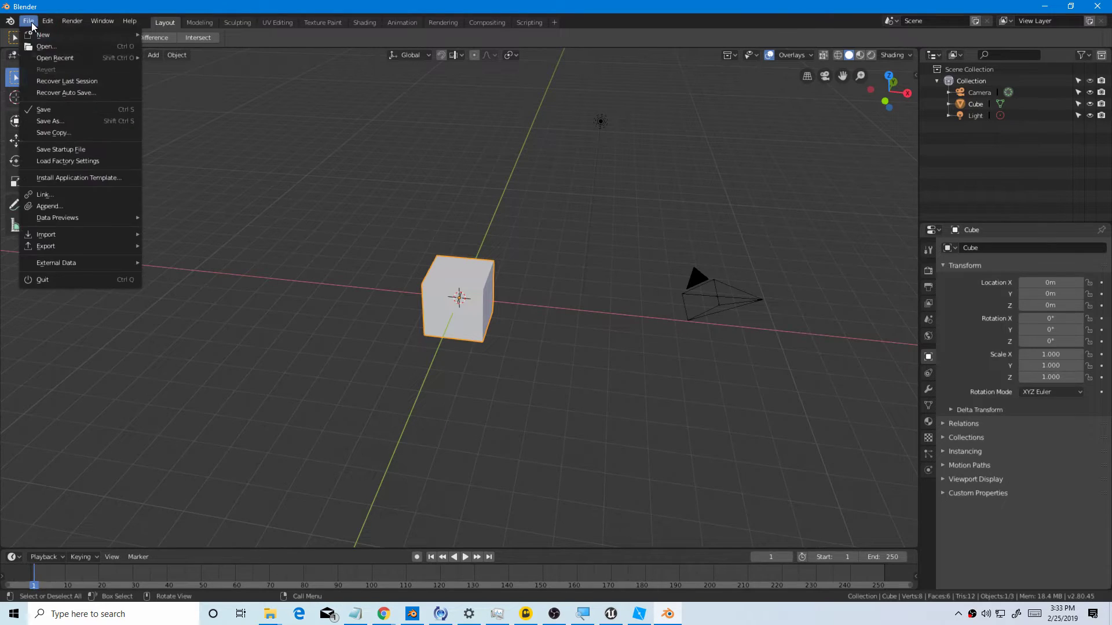
{"action": "mouse_move", "coordinate": [45, 234]}
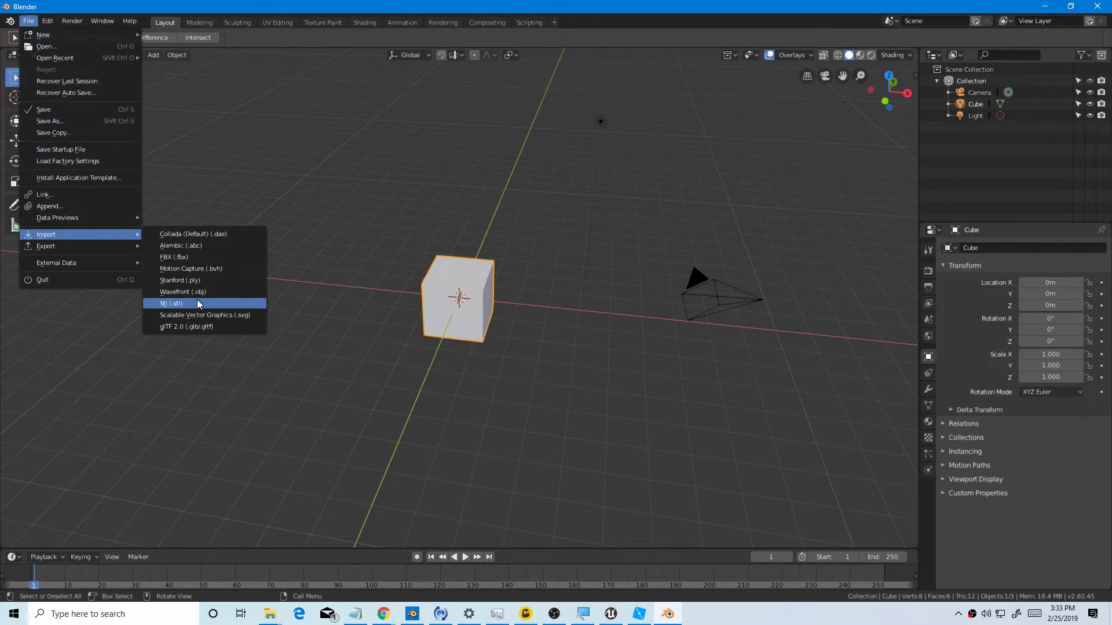
{"action": "left_click", "coordinate": [182, 291]}
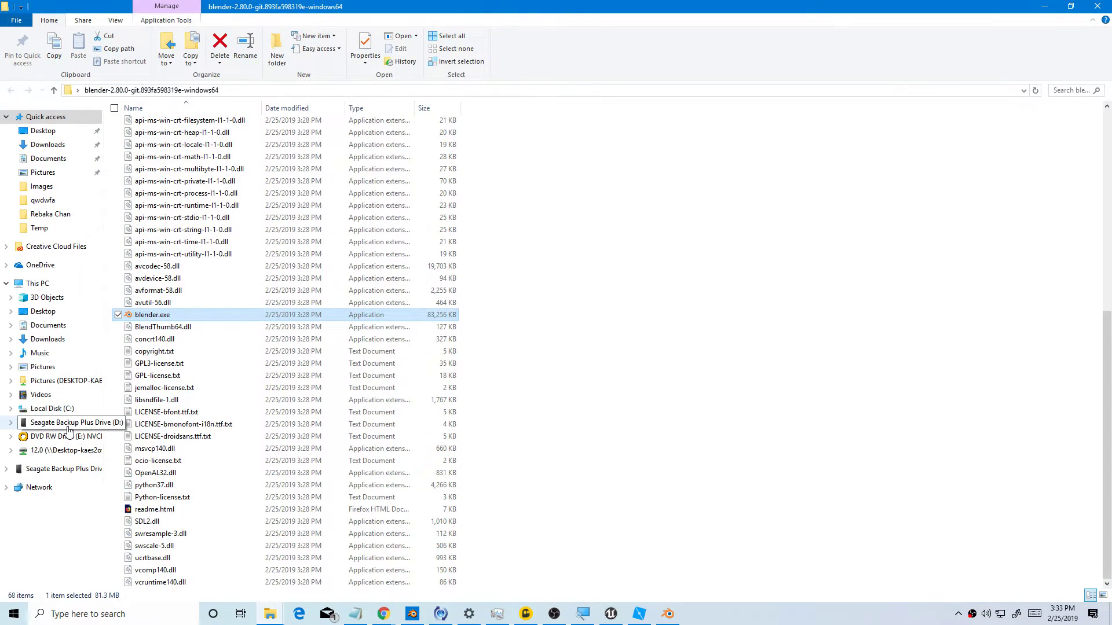
{"action": "left_click", "coordinate": [75, 422]}
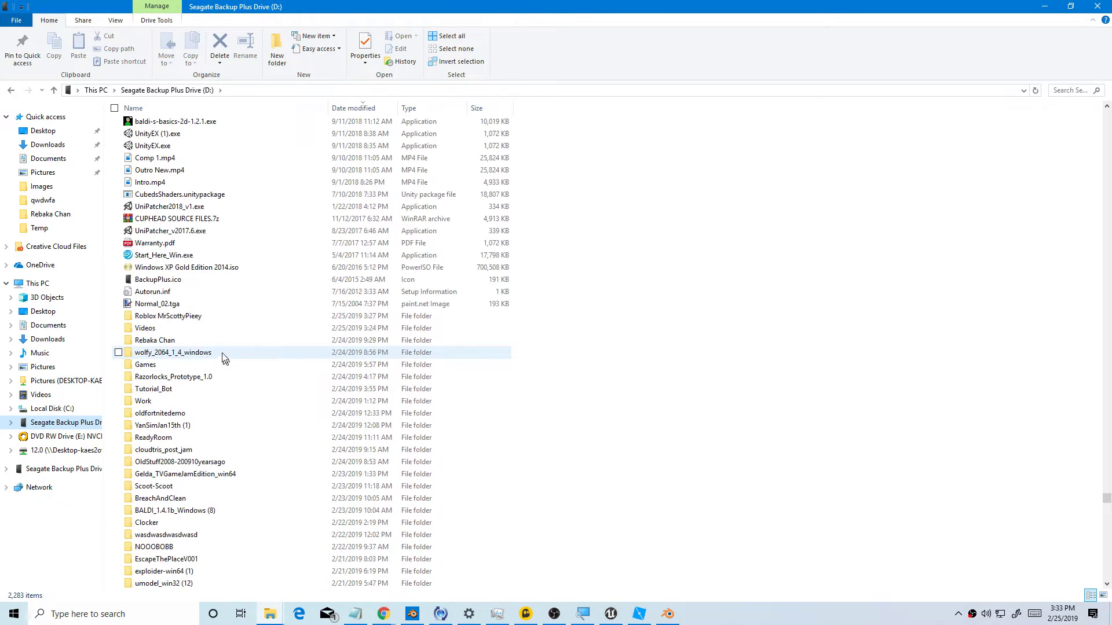
{"action": "double_click", "coordinate": [168, 316]}
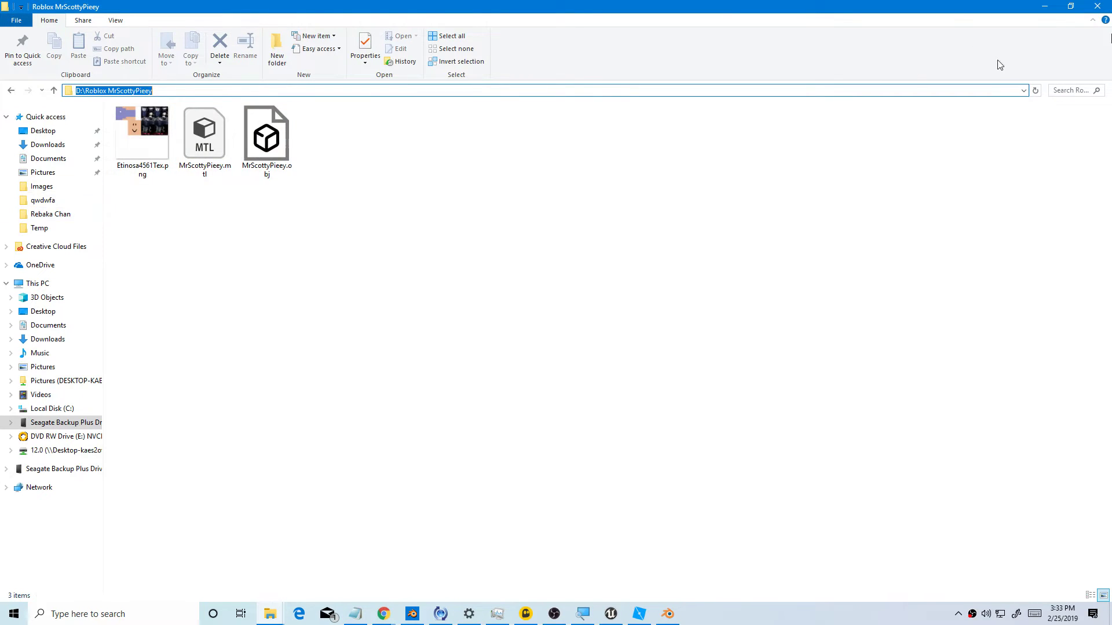
Step: Go to the MrScottyPieey folder path in Blender and import MrScottyPieey.obj
{"action": "left_click", "coordinate": [666, 614]}
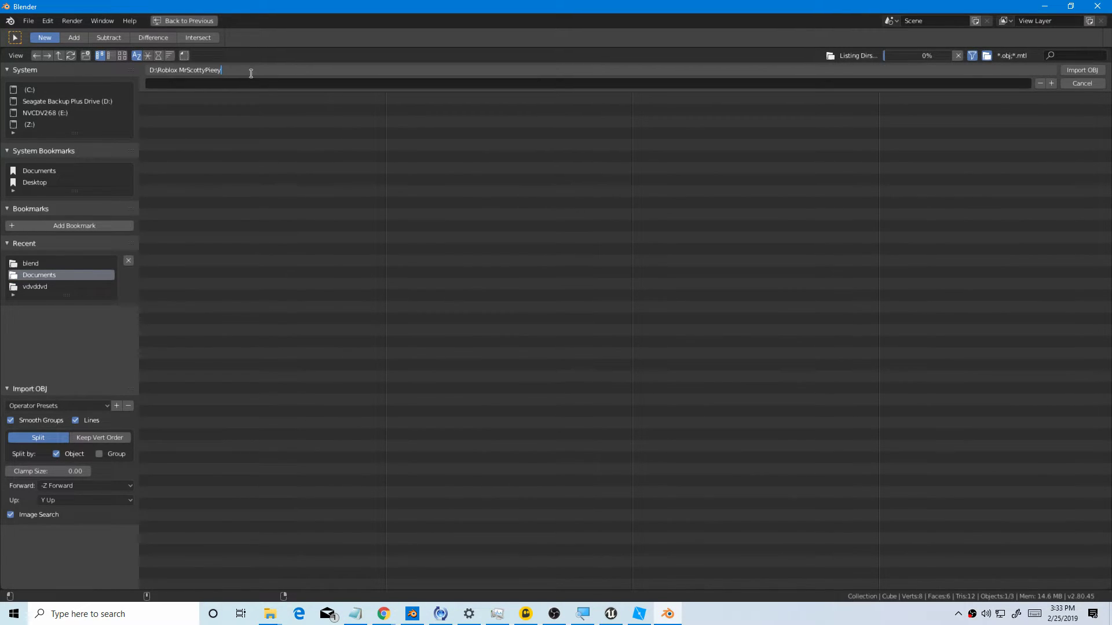
{"action": "key", "text": "Return"}
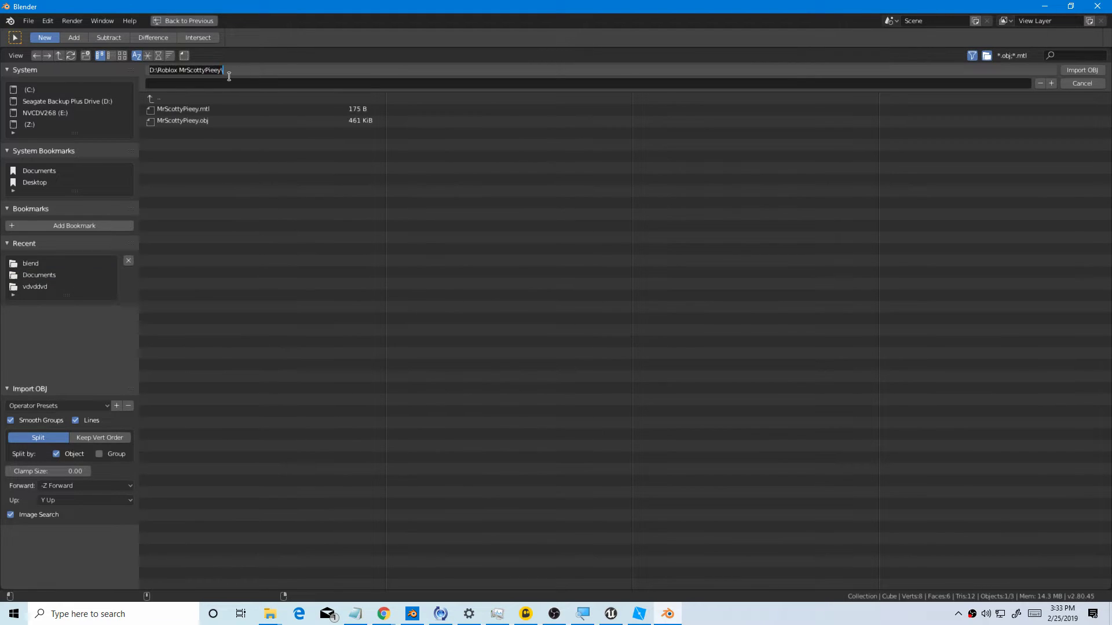
{"action": "left_click", "coordinate": [182, 120]}
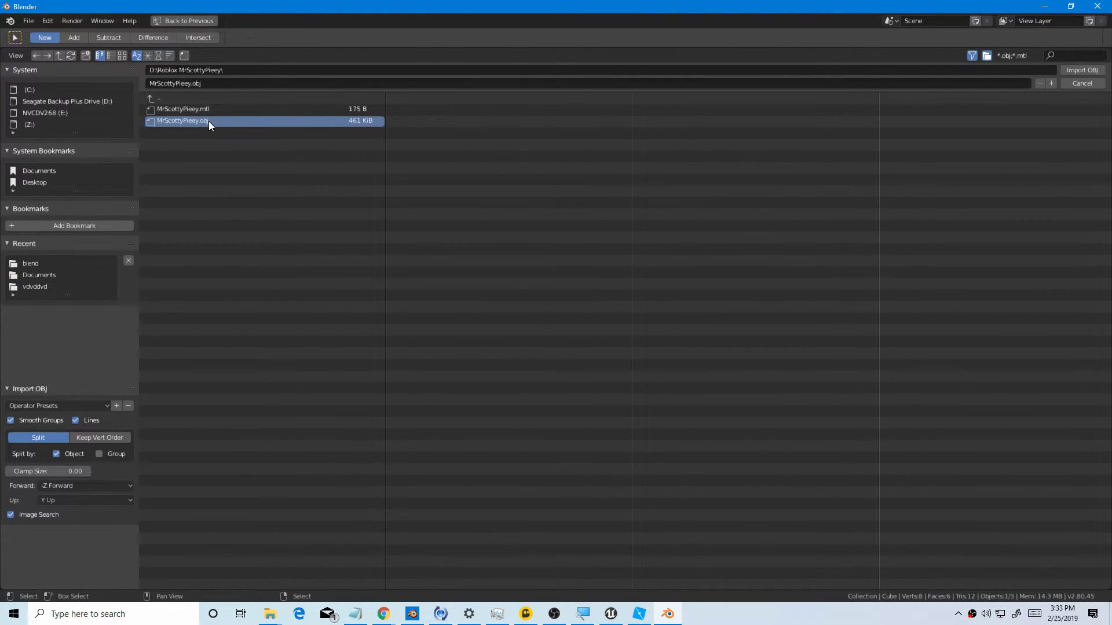
{"action": "left_click", "coordinate": [1082, 70]}
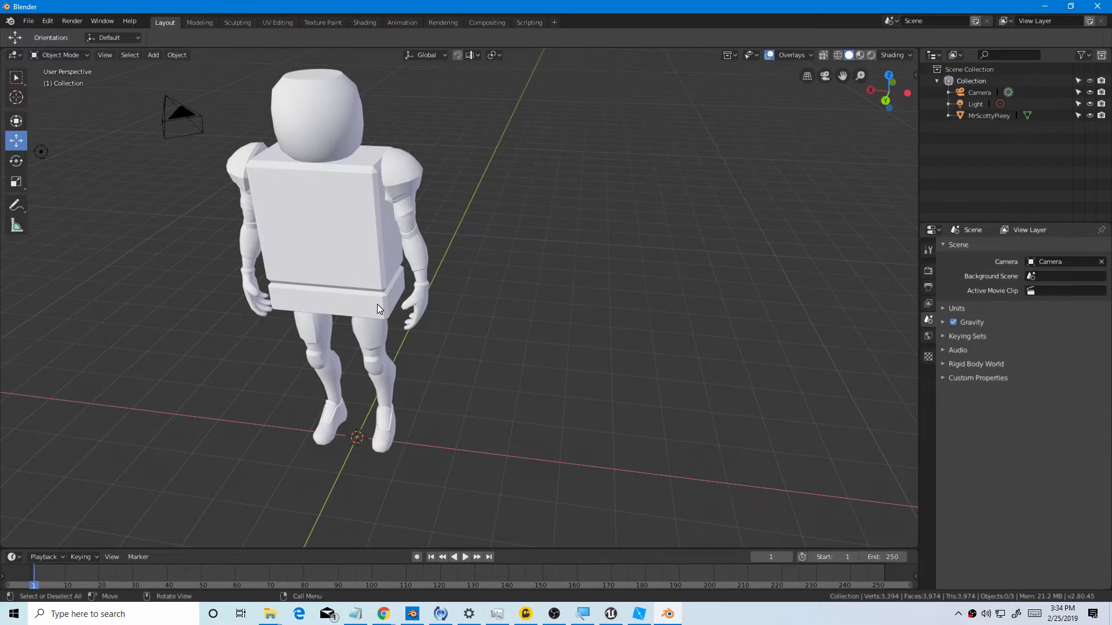
Step: Set the avatar's Location X to 0, then delete the Camera object
{"action": "right_click", "coordinate": [377, 309]}
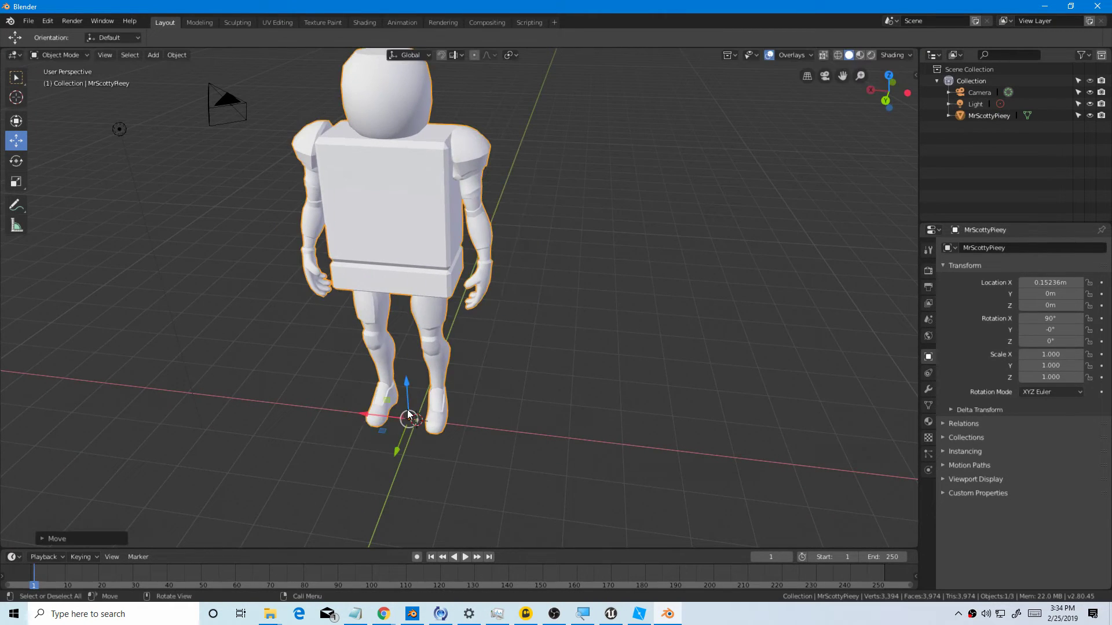
{"action": "left_click_drag", "start_coordinate": [407, 414], "coordinate": [375, 408]}
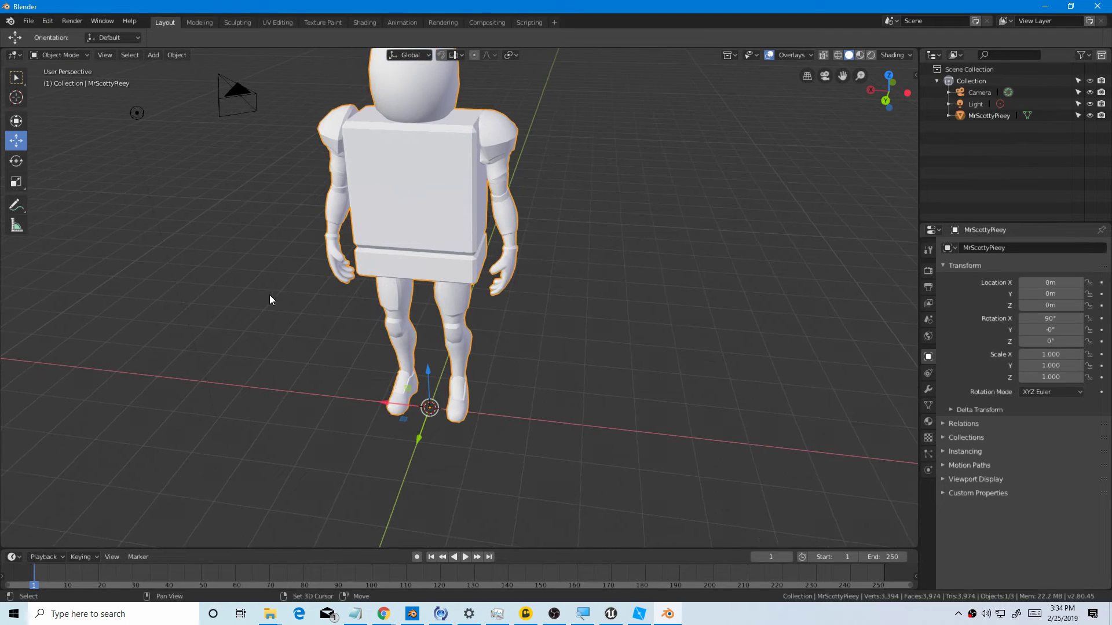
{"action": "left_click_drag", "start_coordinate": [269, 298], "coordinate": [546, 296]}
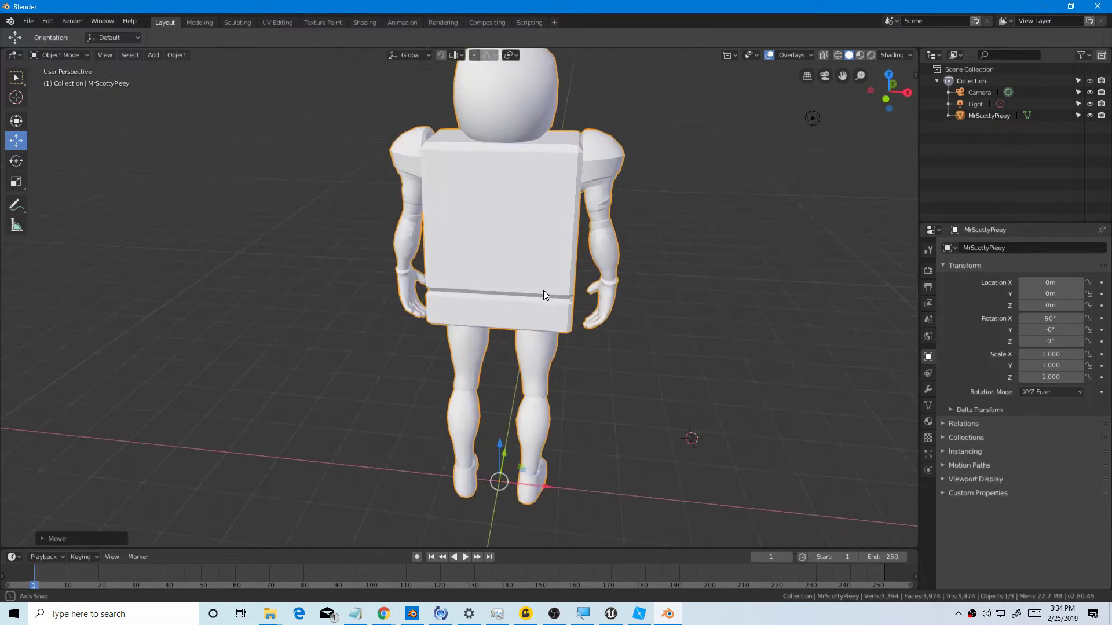
{"action": "left_click_drag", "start_coordinate": [546, 294], "coordinate": [633, 285]}
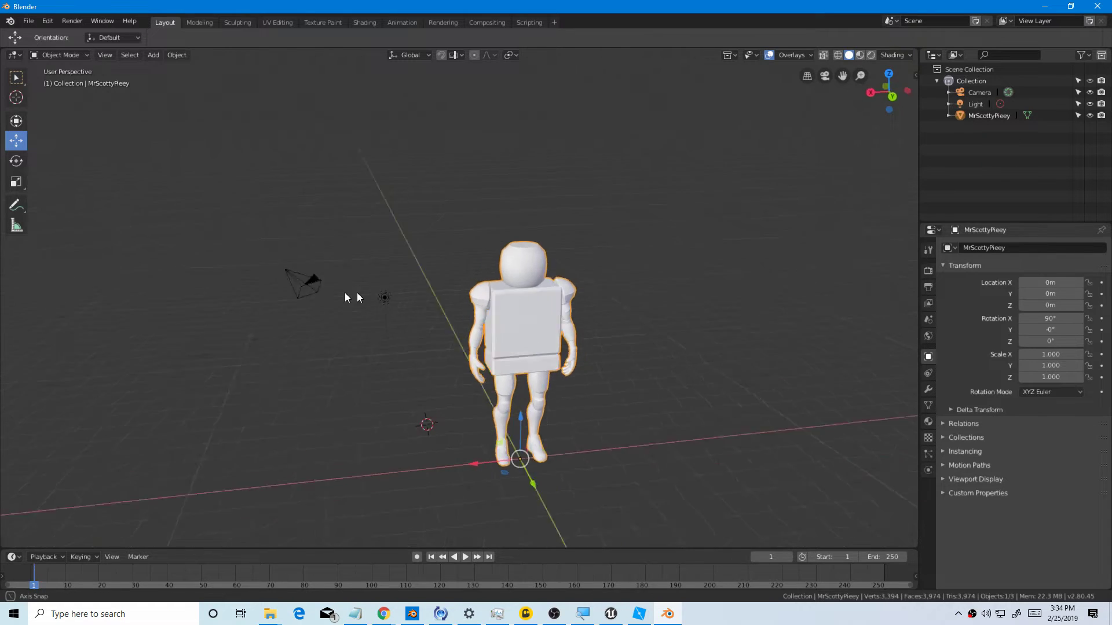
{"action": "left_click_drag", "start_coordinate": [348, 298], "coordinate": [553, 322]}
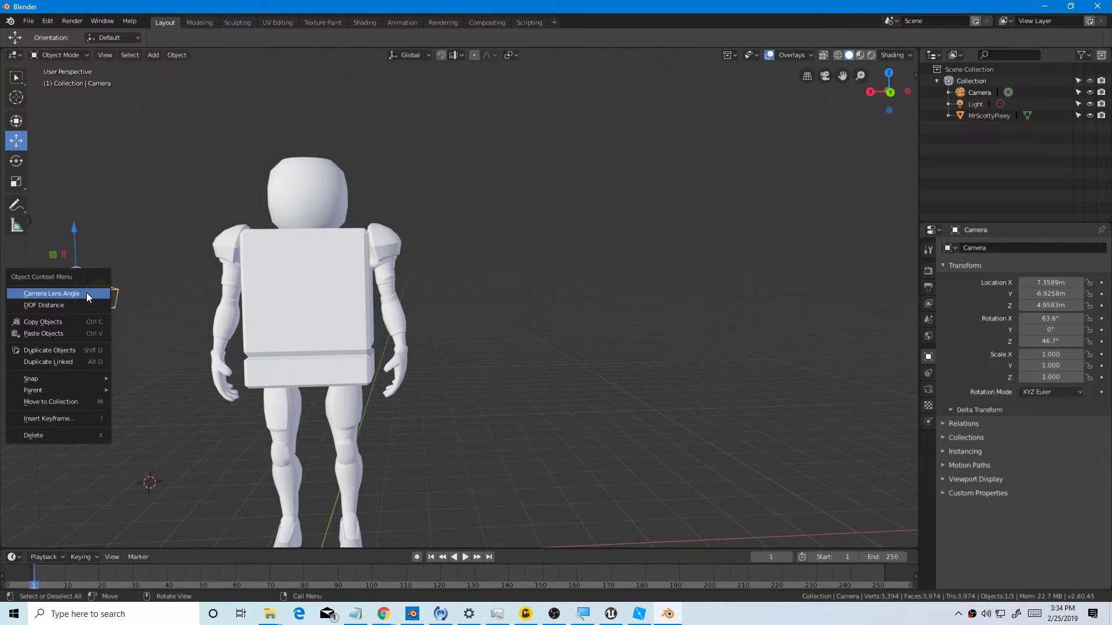
{"action": "left_click", "coordinate": [32, 435]}
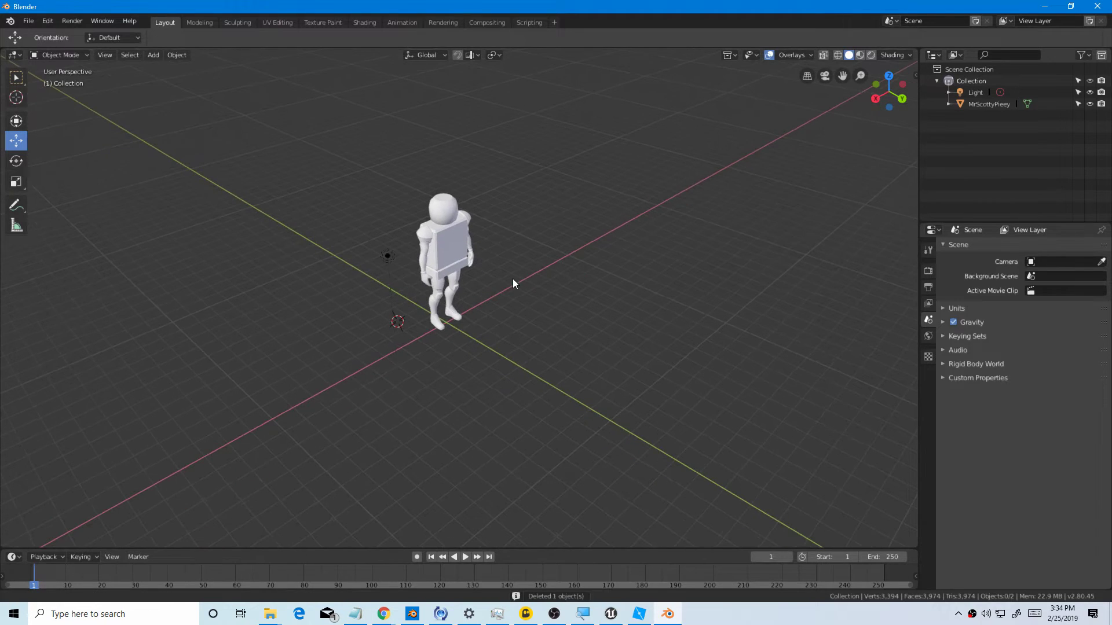
Step: Pack all external texture data into the .blend, switch to Material Preview, select MrScottyPieey
{"action": "left_click", "coordinate": [28, 21]}
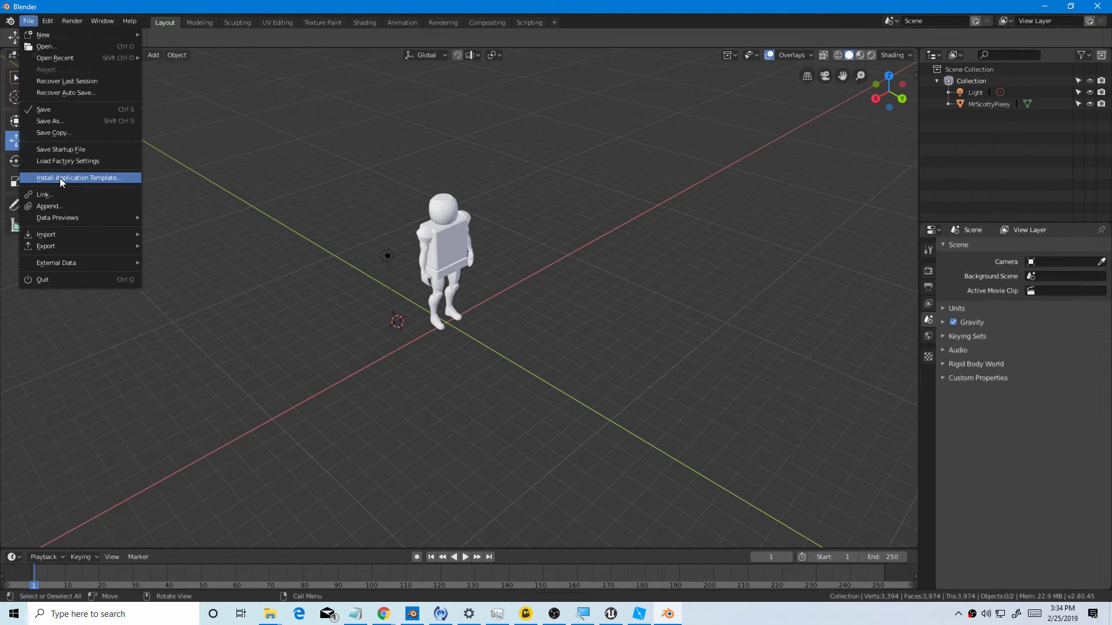
{"action": "mouse_move", "coordinate": [78, 262]}
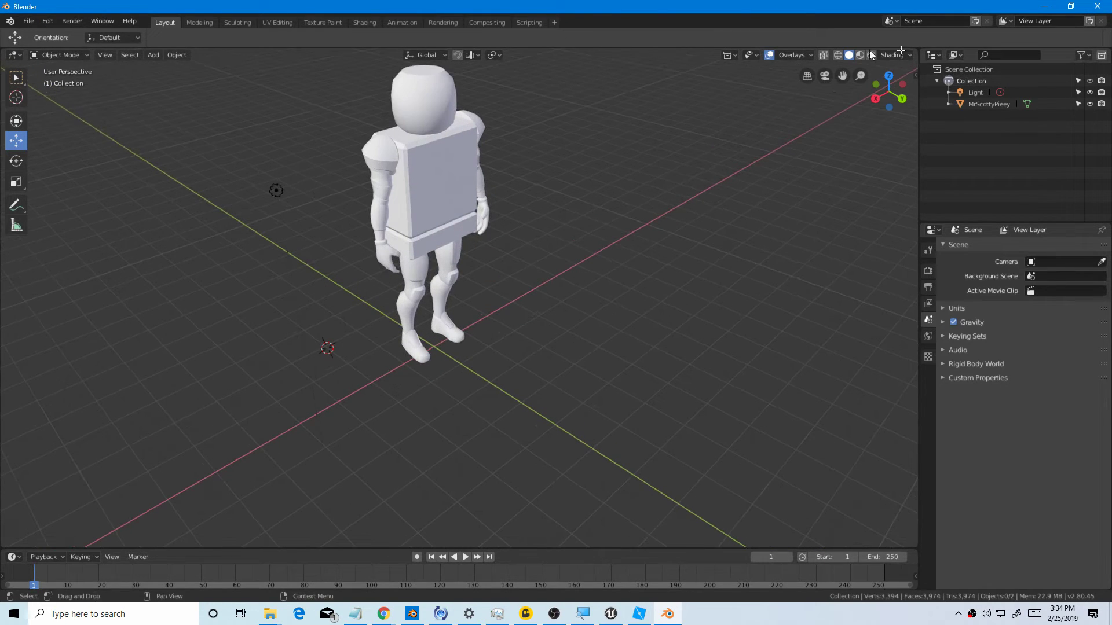
{"action": "left_click", "coordinate": [112, 37]}
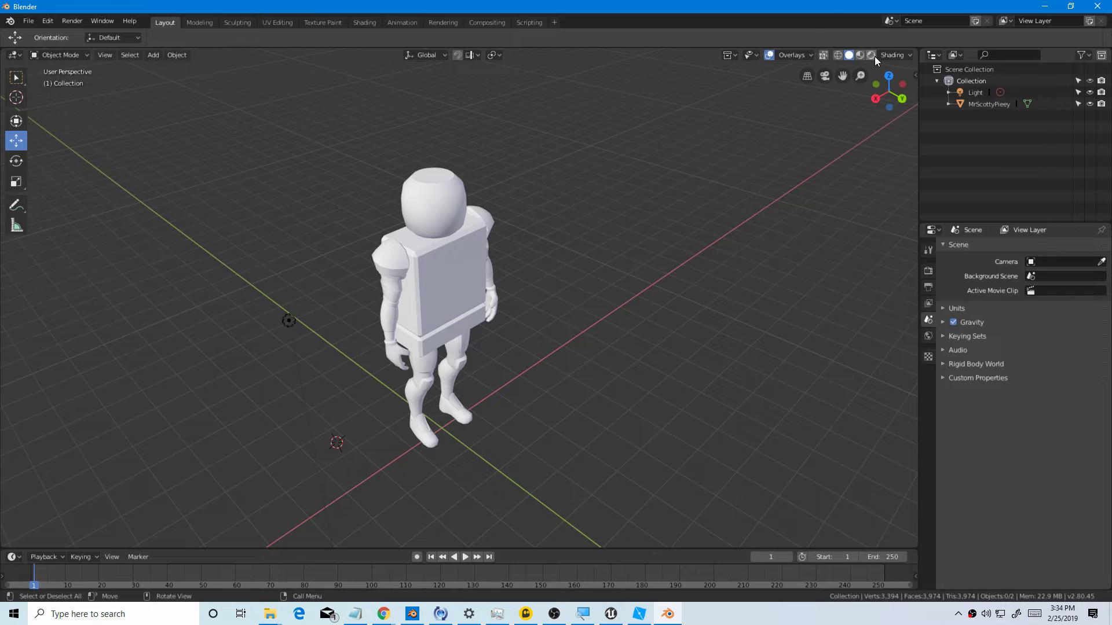
{"action": "left_click", "coordinate": [872, 55]}
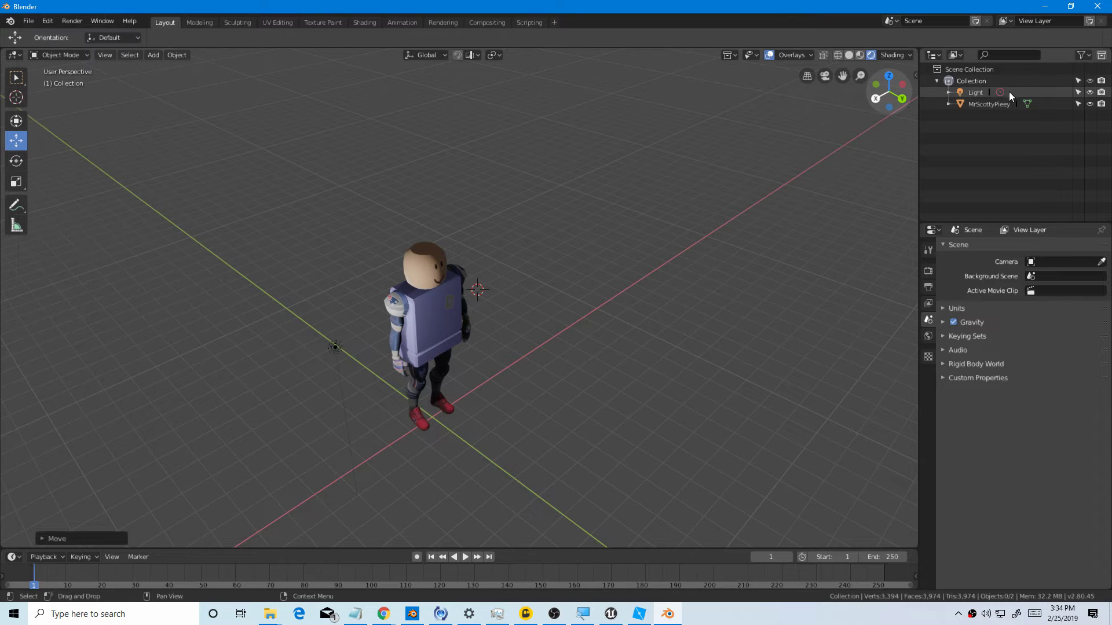
{"action": "left_click", "coordinate": [988, 104]}
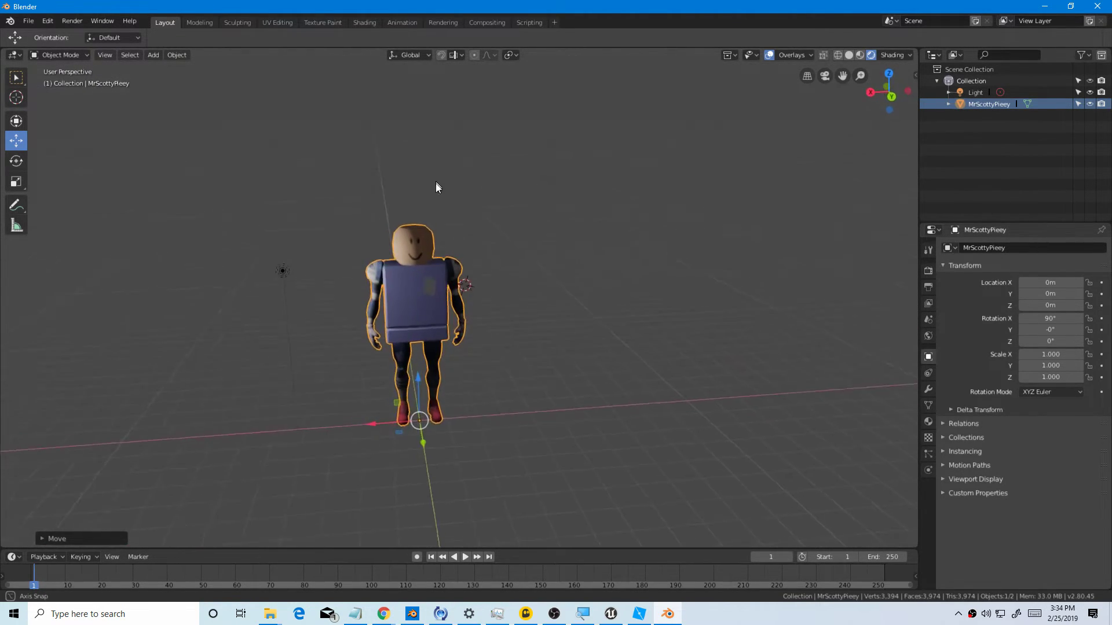
{"action": "left_click", "coordinate": [28, 21]}
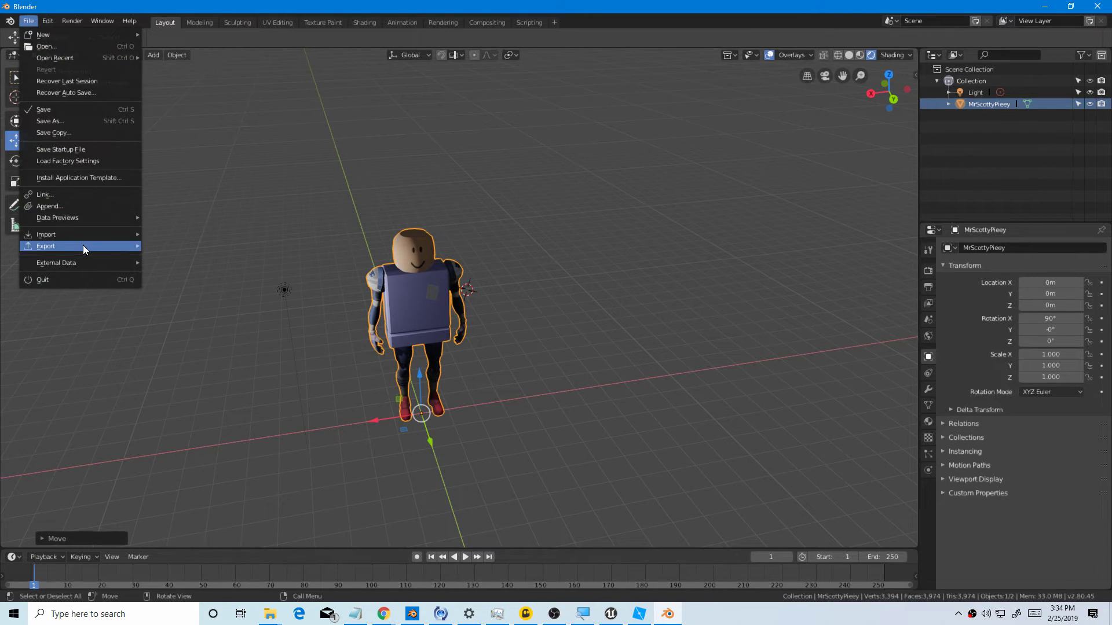
{"action": "mouse_move", "coordinate": [80, 263]}
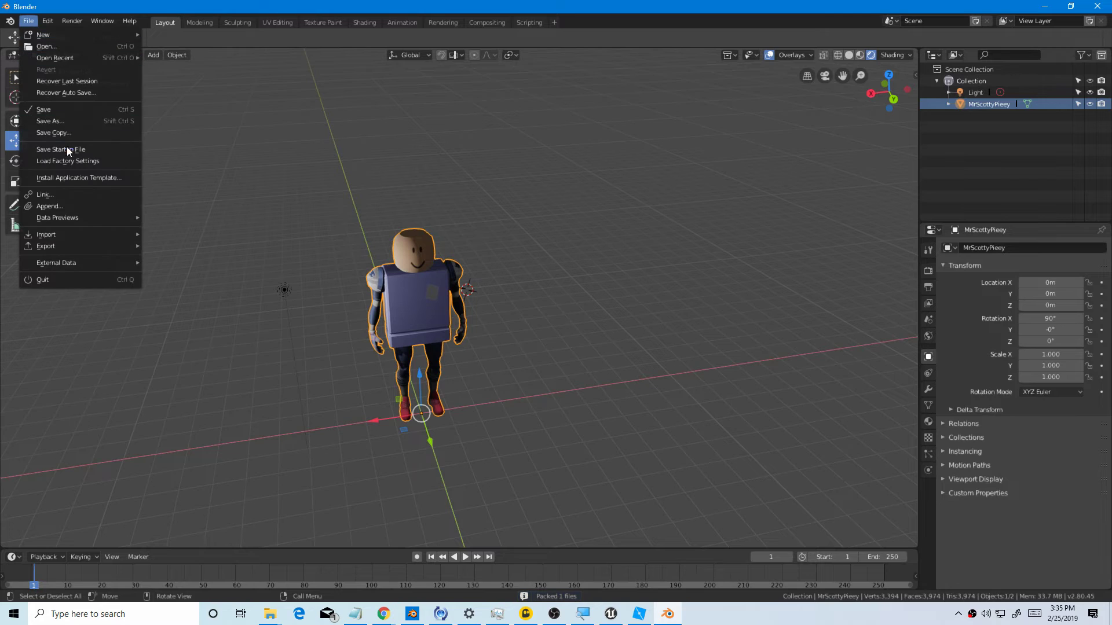
{"action": "mouse_move", "coordinate": [67, 80]}
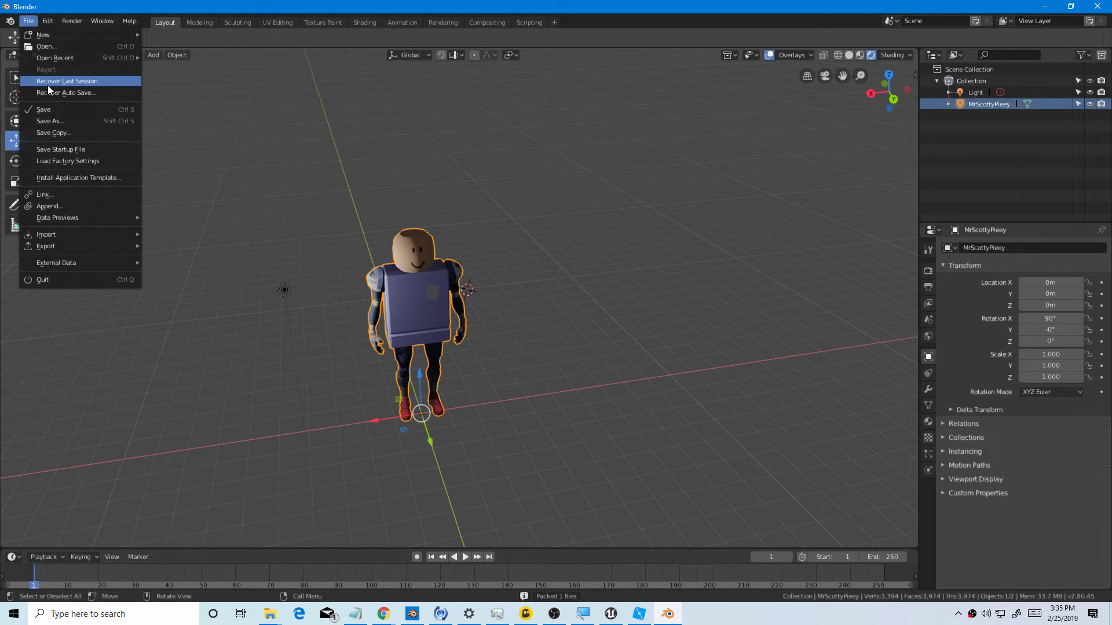
Step: Save the project as wadsadwadsdwa.blend
{"action": "left_click", "coordinate": [50, 121]}
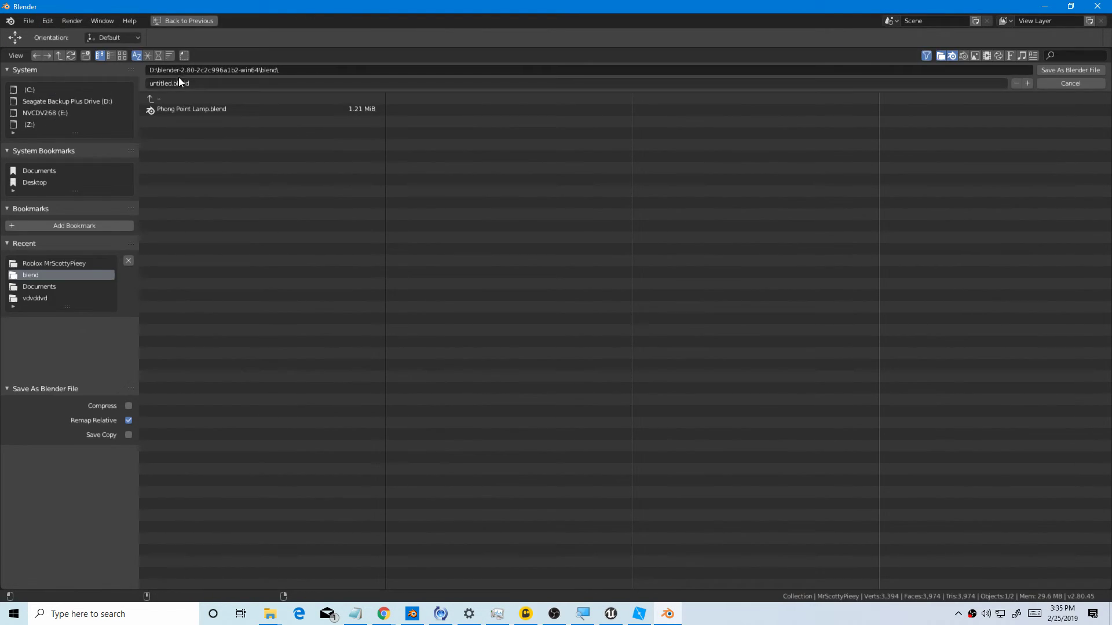
{"action": "type", "text": "wadsadwadsdwa"}
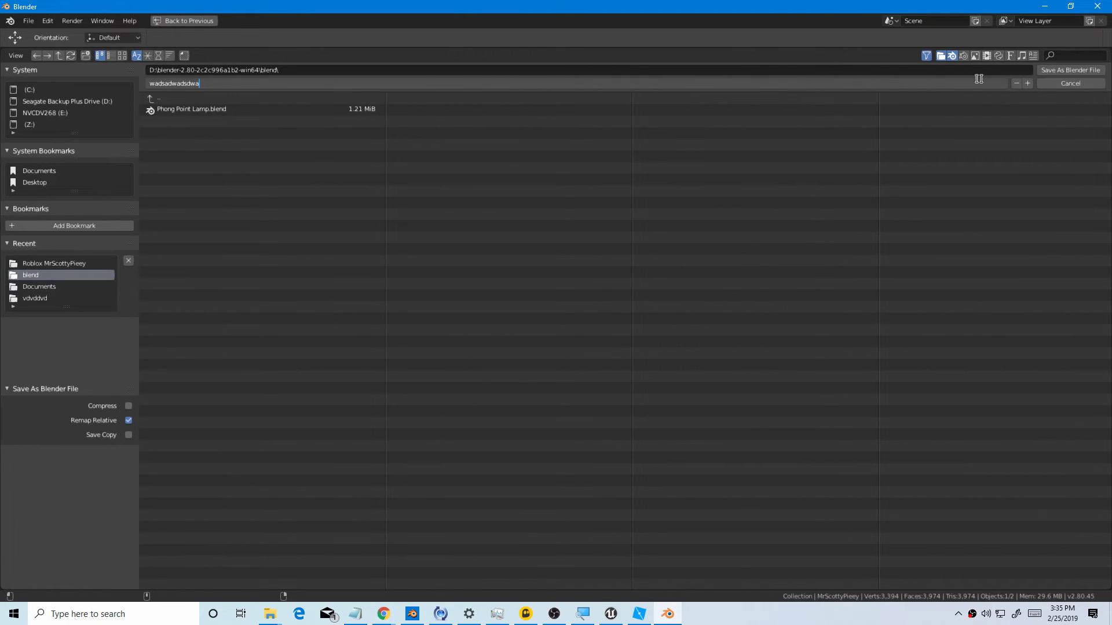
{"action": "left_click", "coordinate": [1070, 69]}
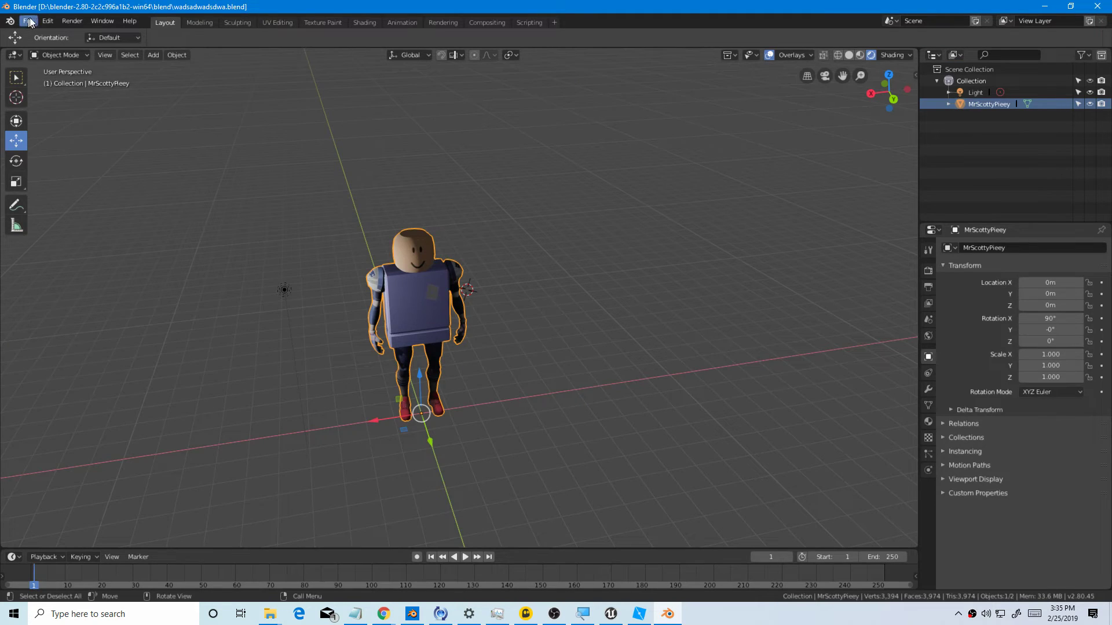
Step: Export the avatar scene as an FBX file
{"action": "left_click", "coordinate": [28, 21]}
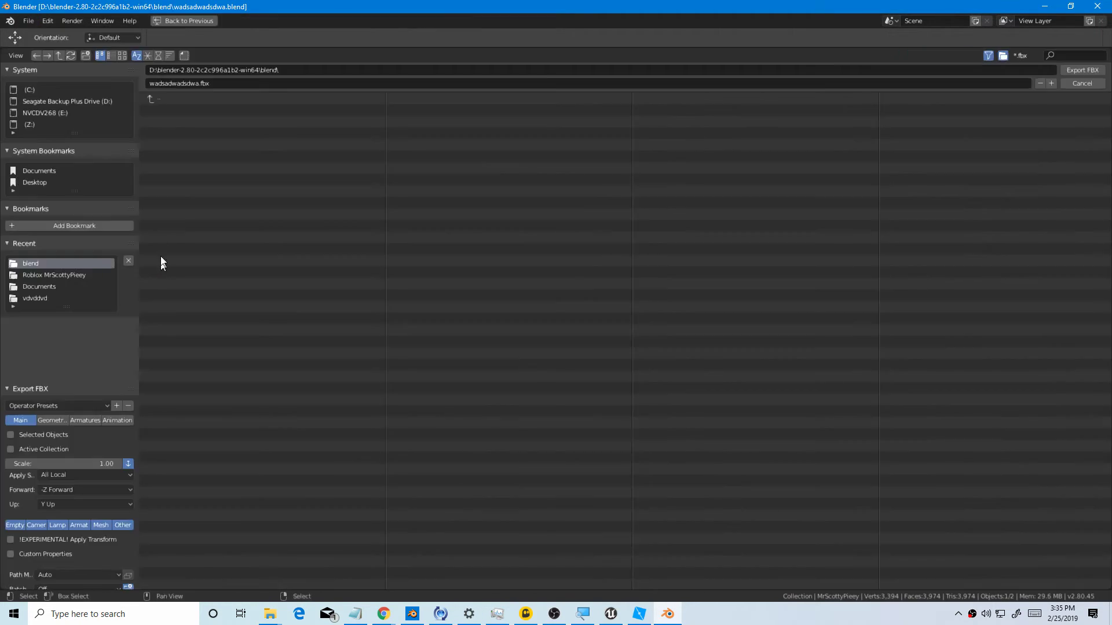
{"action": "left_click", "coordinate": [213, 70]}
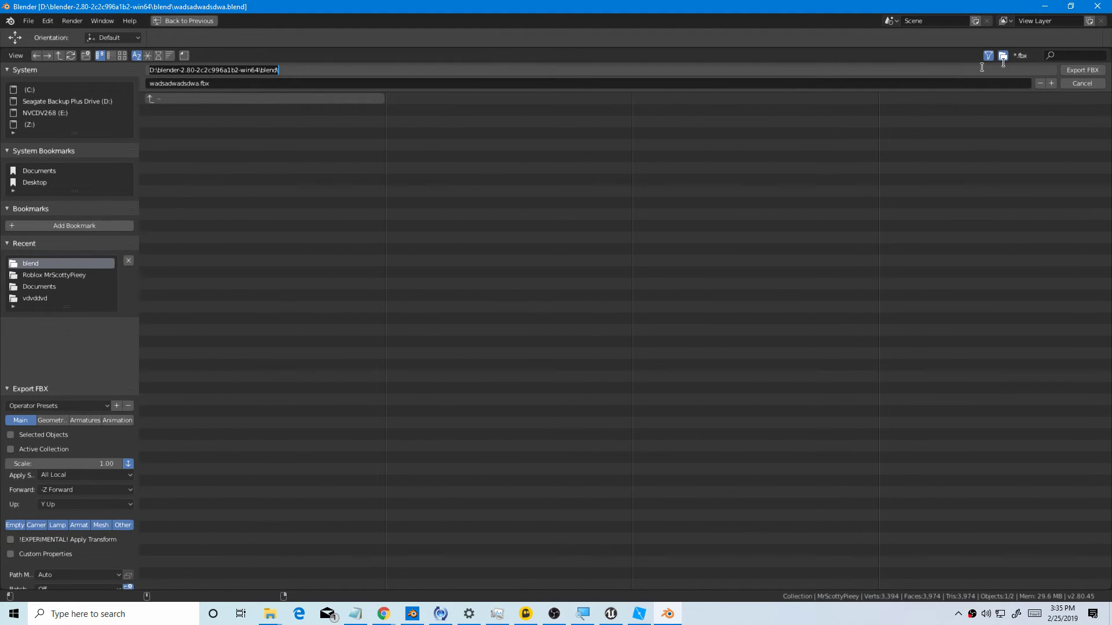
{"action": "left_click", "coordinate": [1082, 69]}
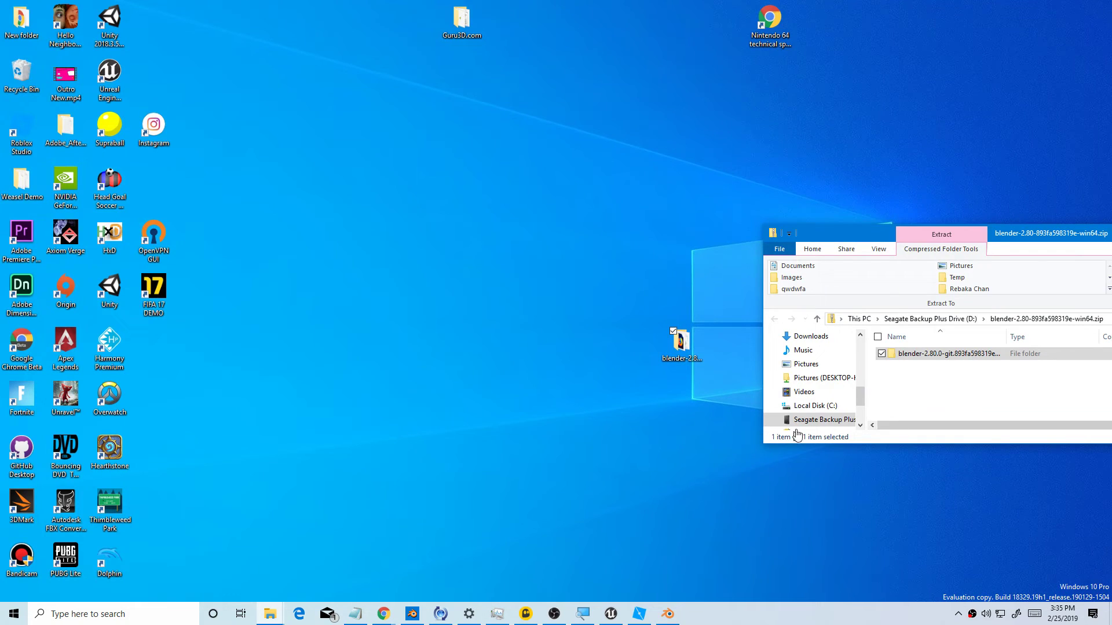
Step: Import the wadsadwadsdwa FBX into the Roblxo Content Browser folder with Import All
{"action": "left_click", "coordinate": [825, 419]}
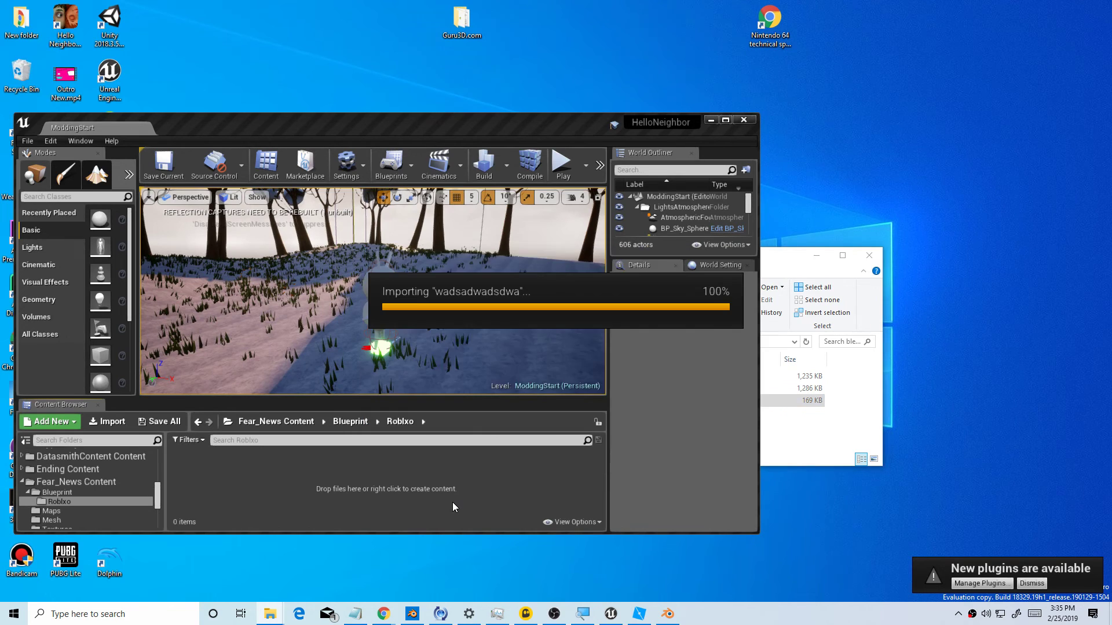
{"action": "mouse_move", "coordinate": [585, 559]}
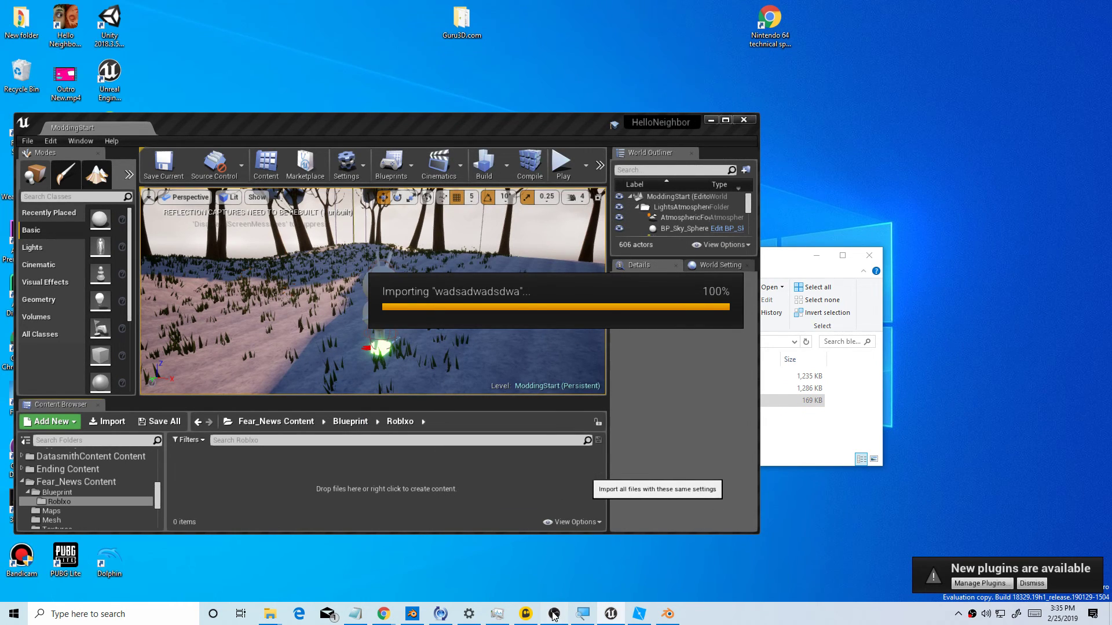
{"action": "left_click", "coordinate": [553, 613]}
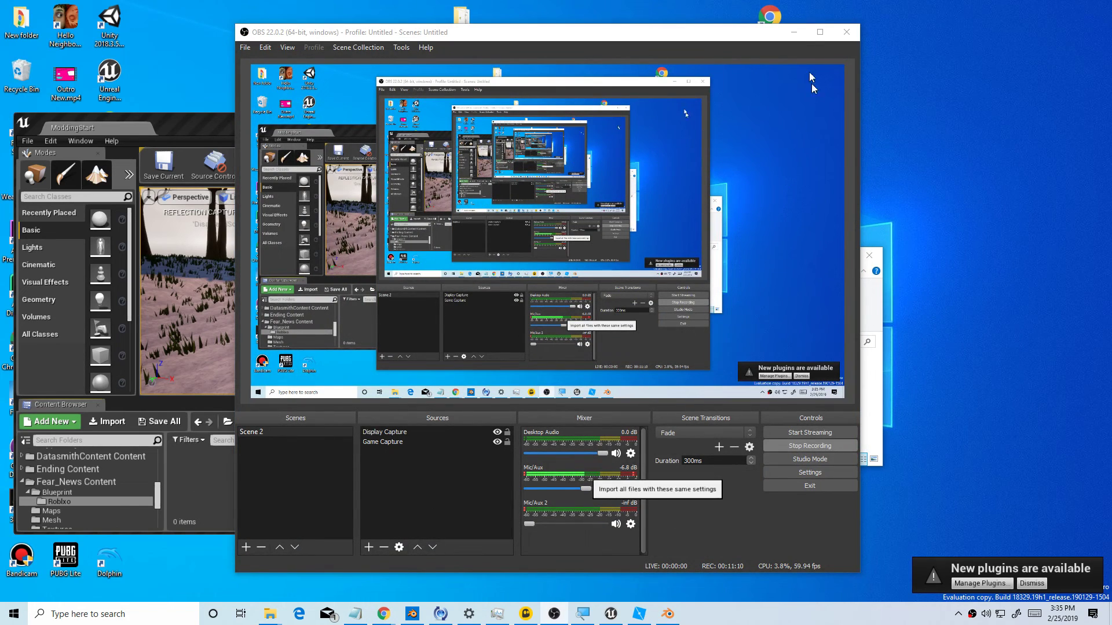